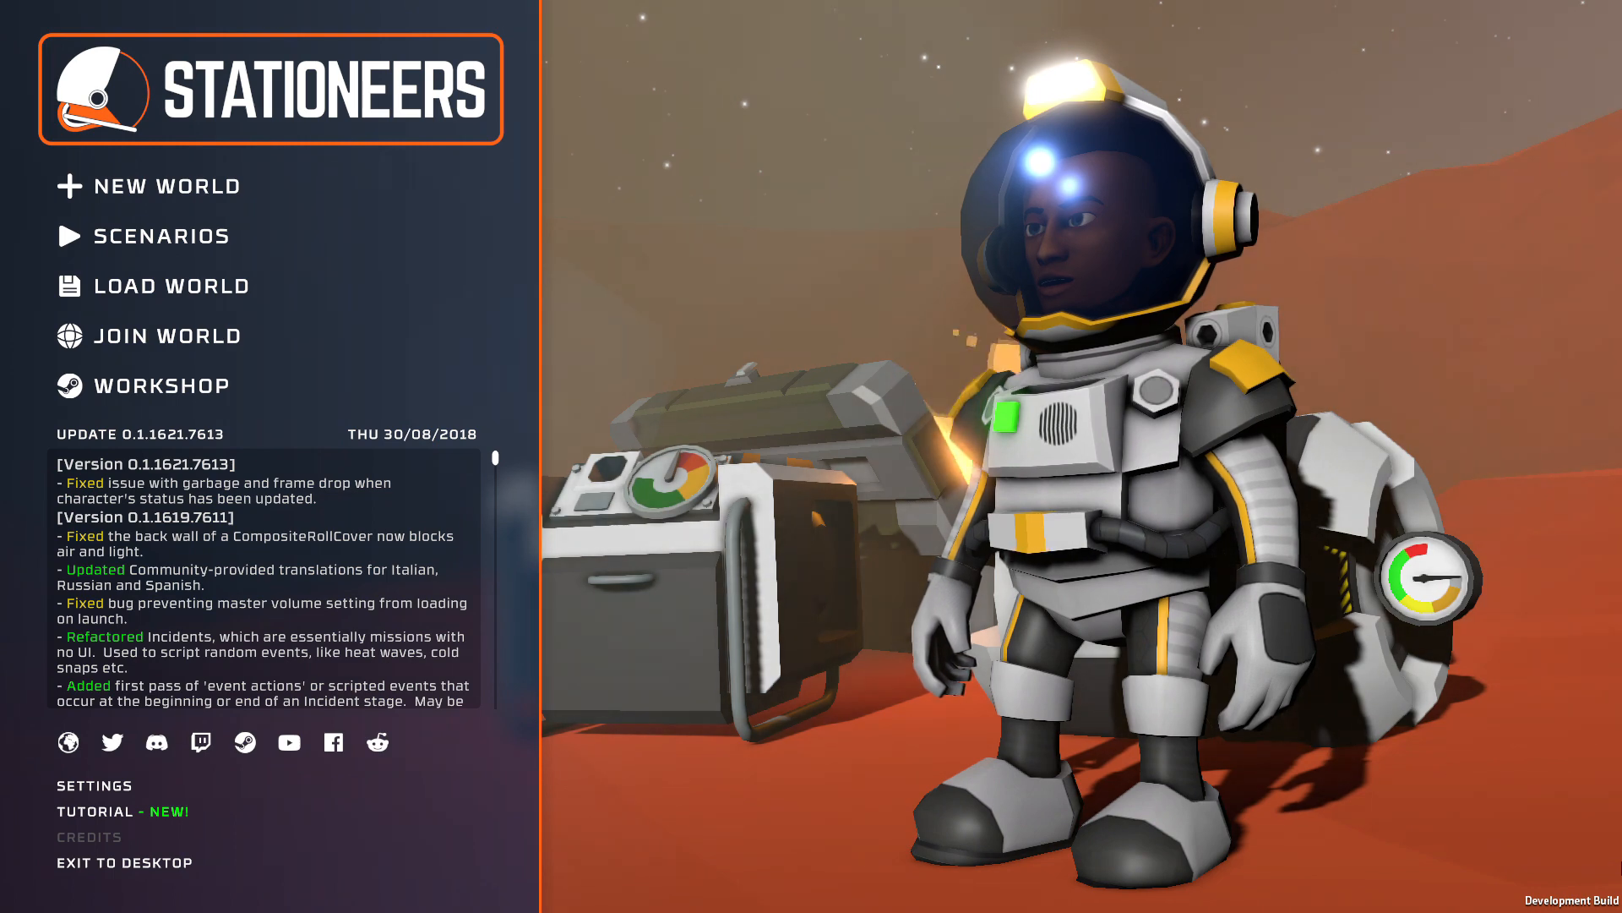
Start a new world using the Mars preset
click(166, 185)
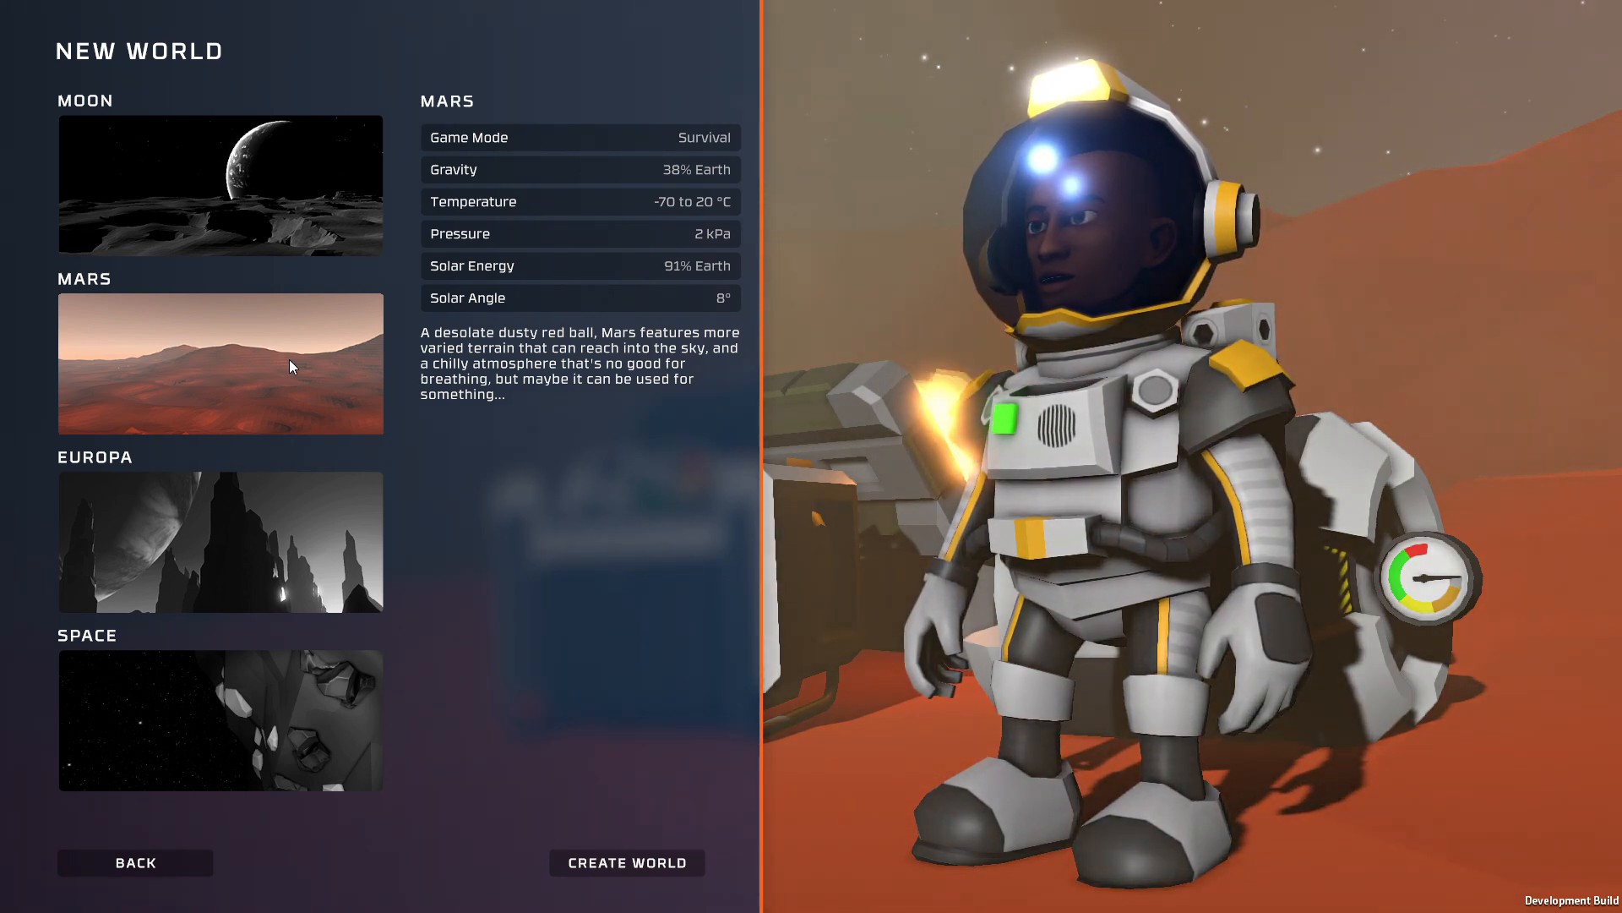
click(627, 862)
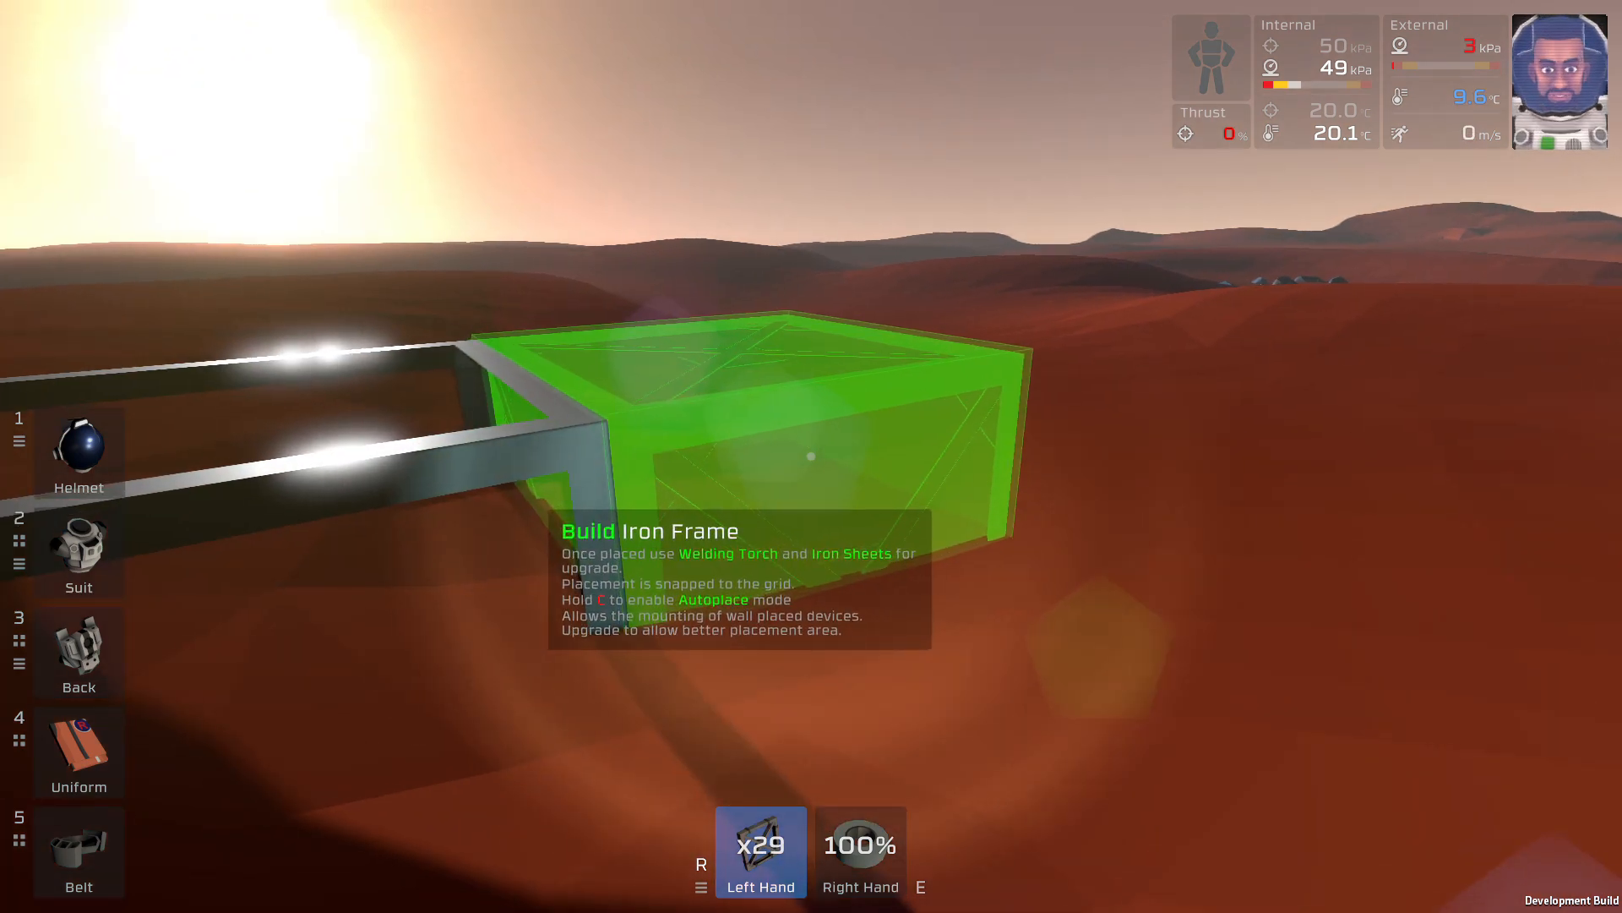
Place two more iron frames extending the foundation
click(812, 455)
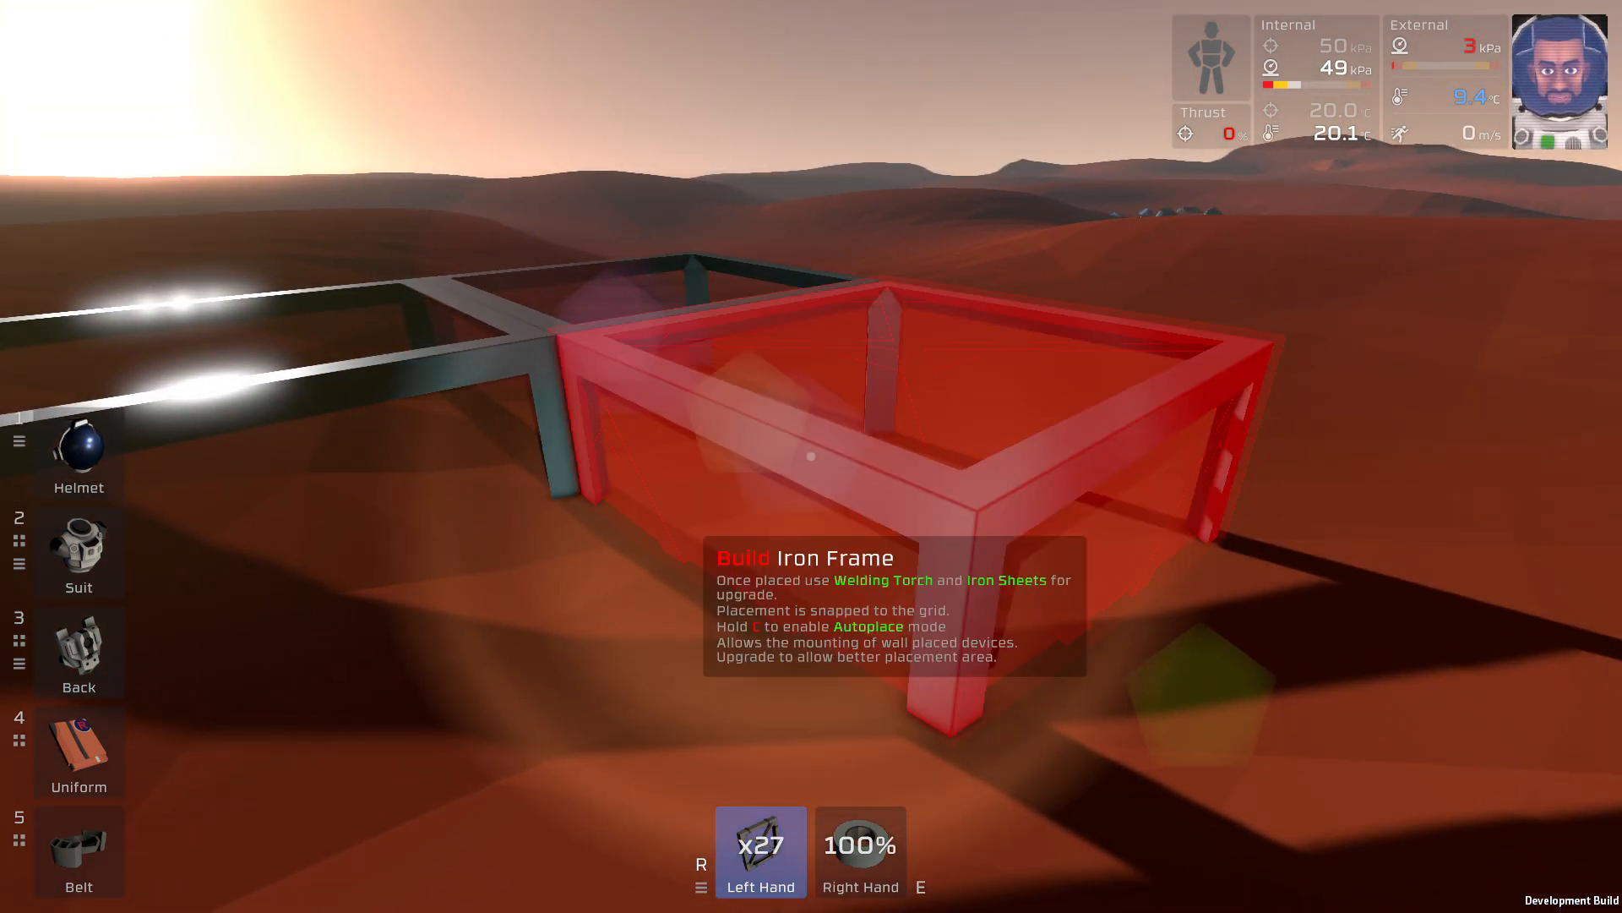
click(811, 454)
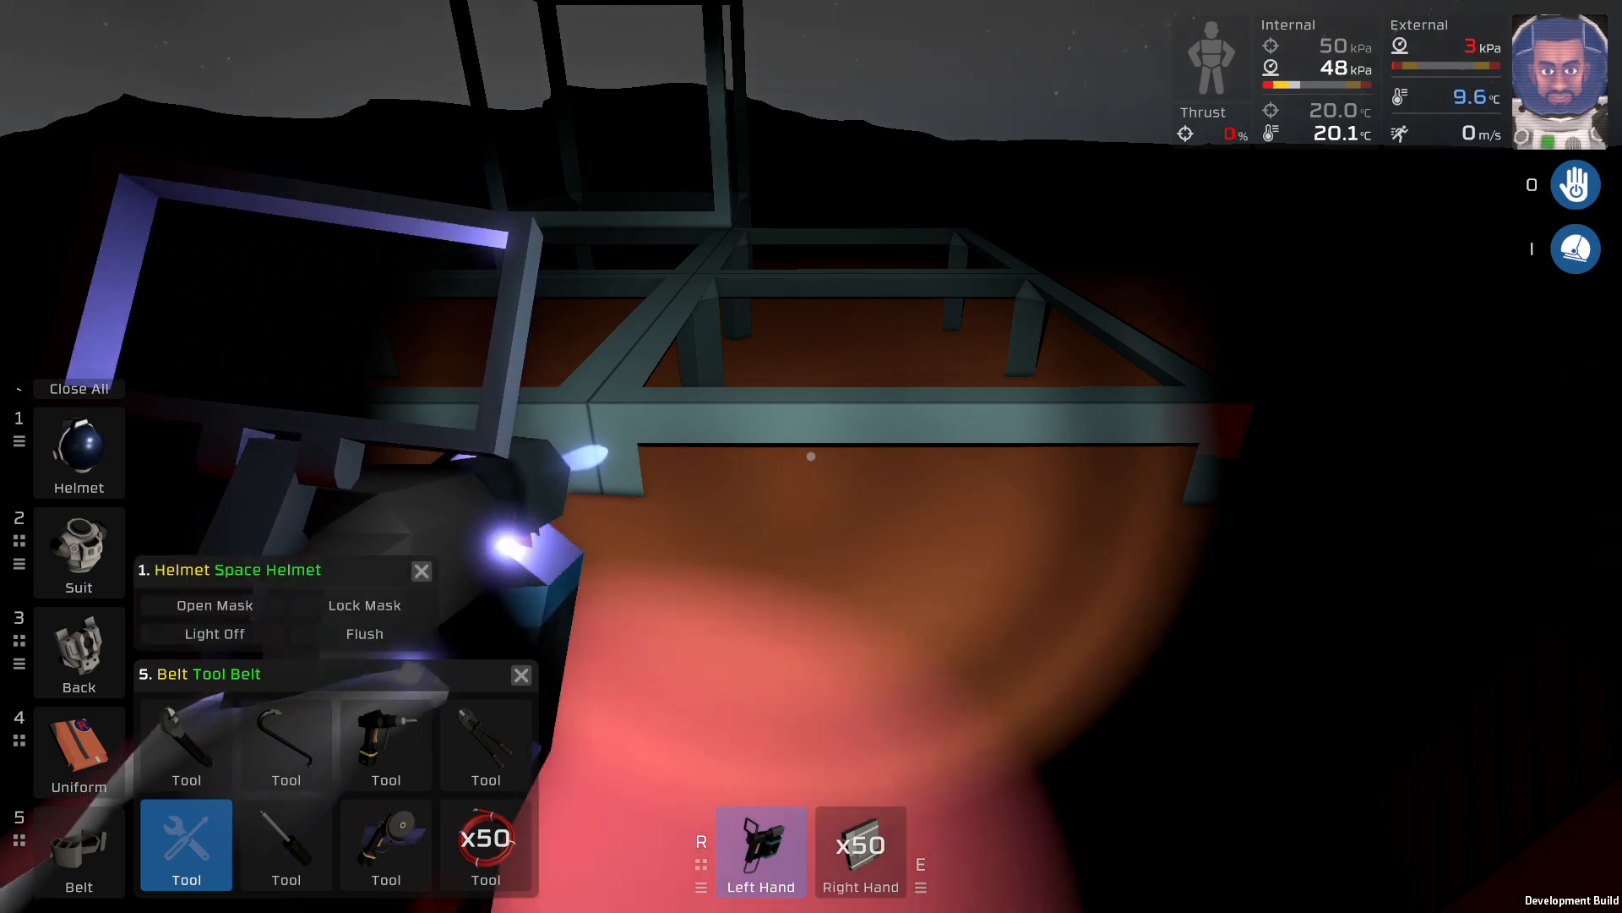
Lock the helmet mask from the helmet slot panel
click(361, 605)
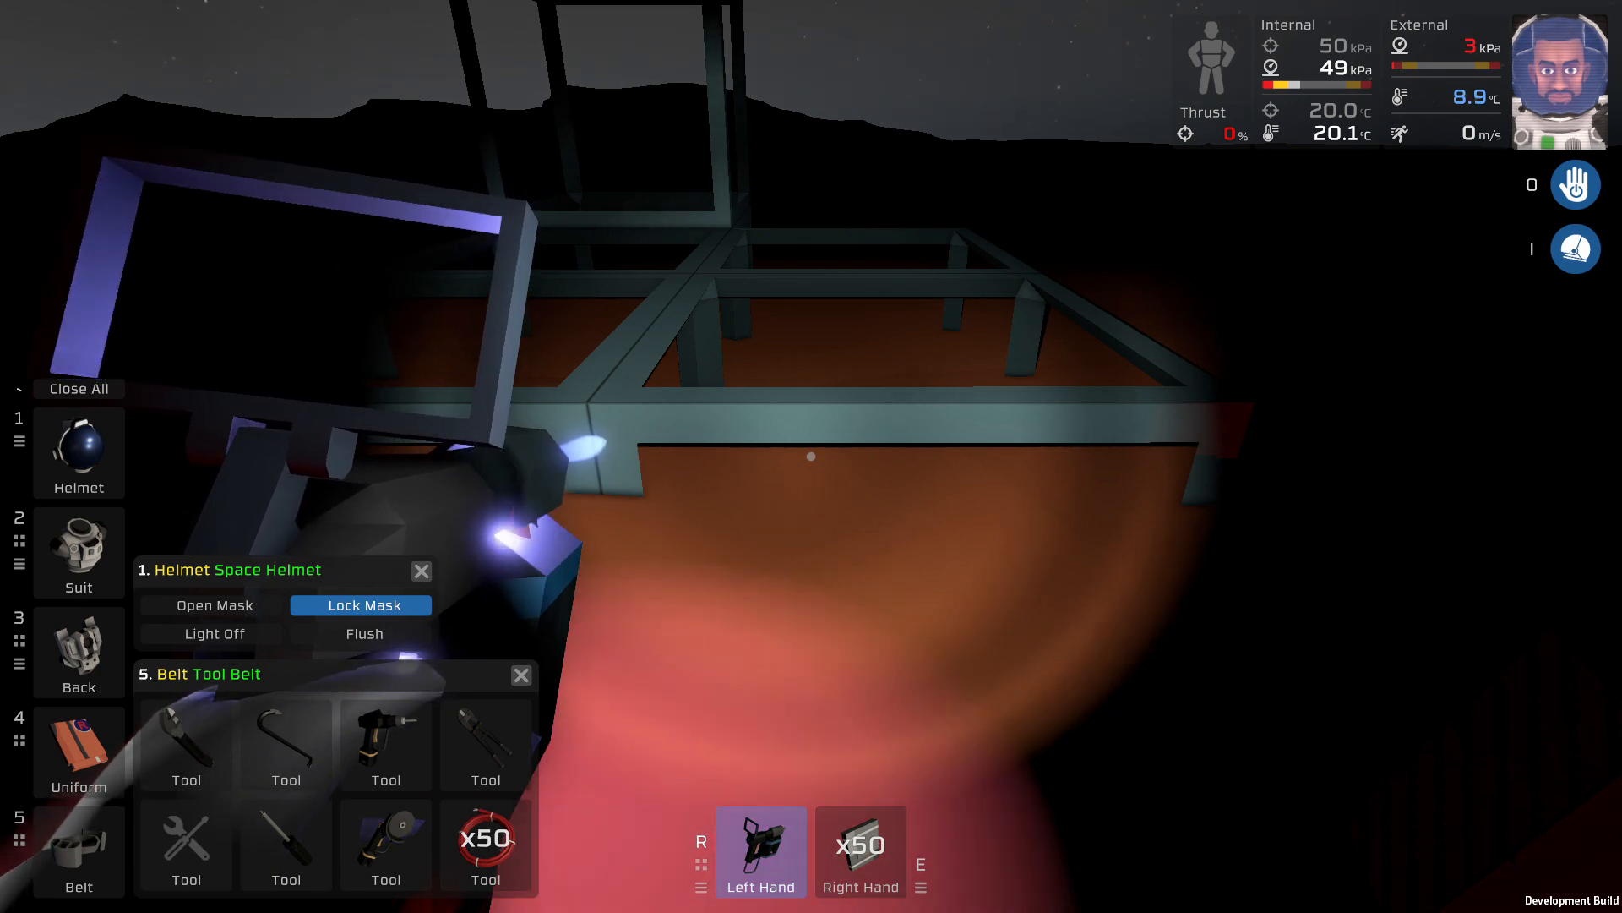
click(360, 605)
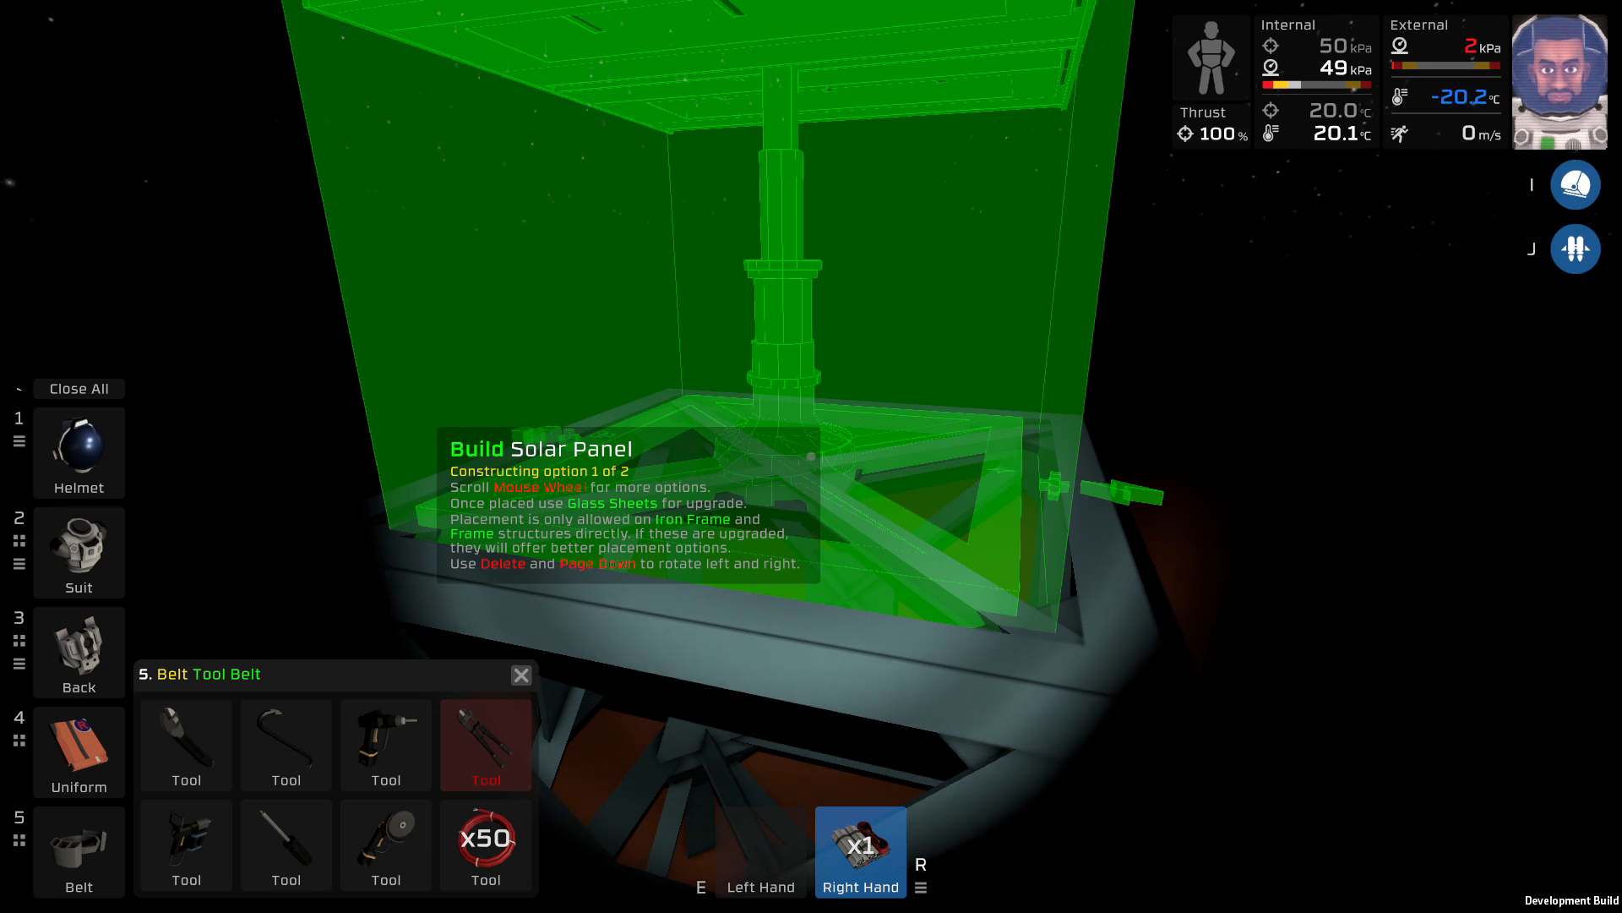
Place the solar panel kit on the top iron frame of the tower
click(486, 745)
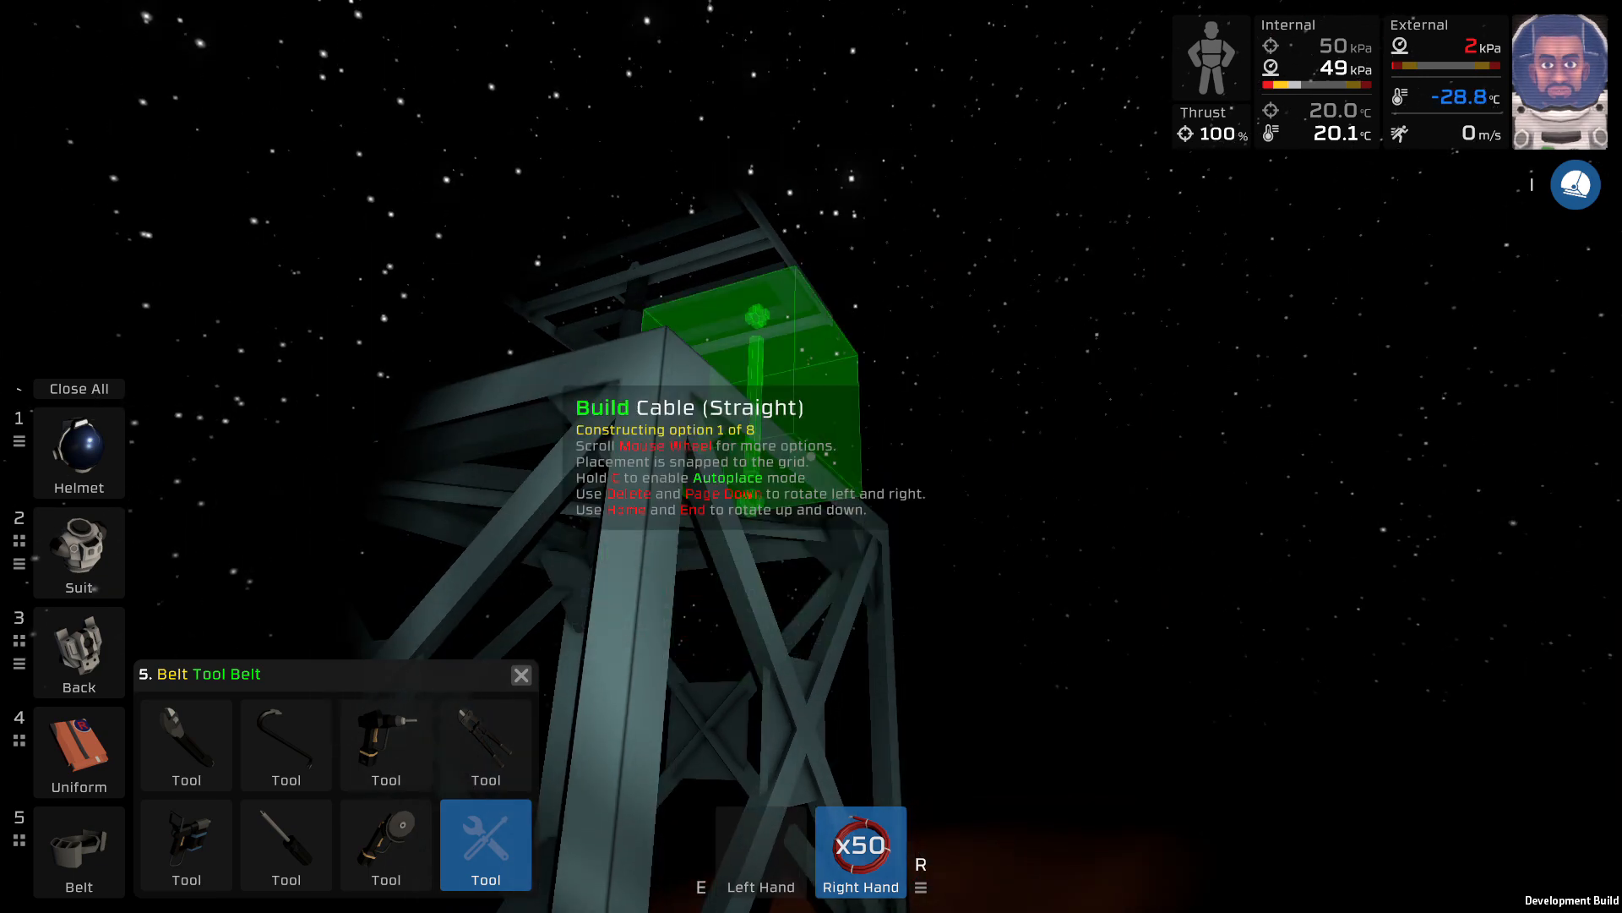
Cycle the cable coil to the straight cable and lay cable down the tower
scroll(down, 3)
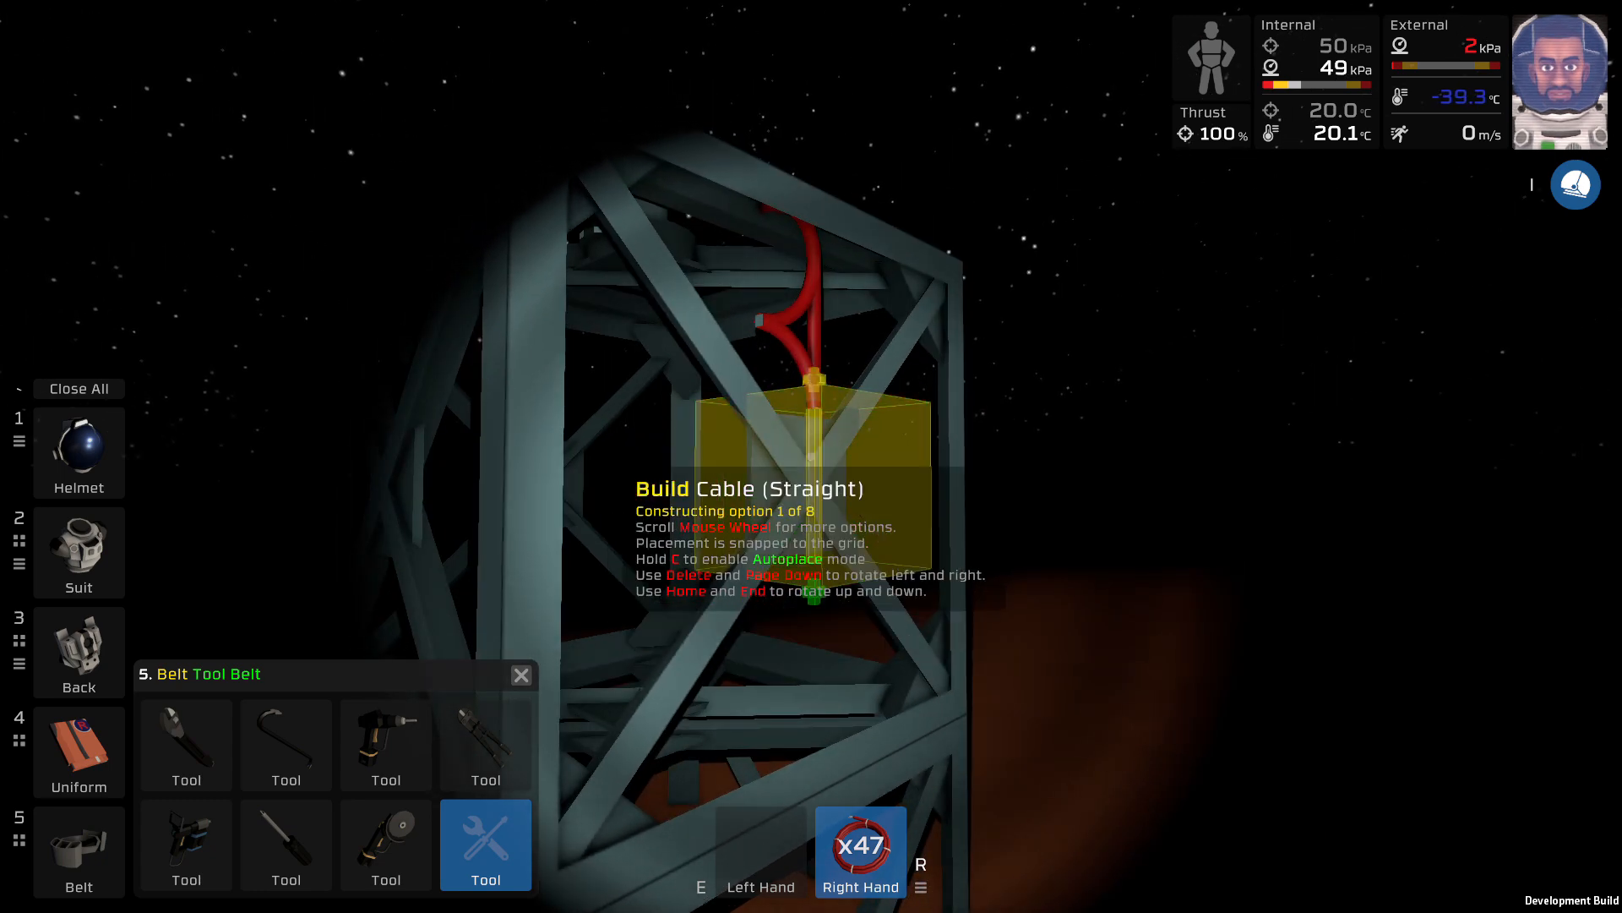
scroll(down, 3)
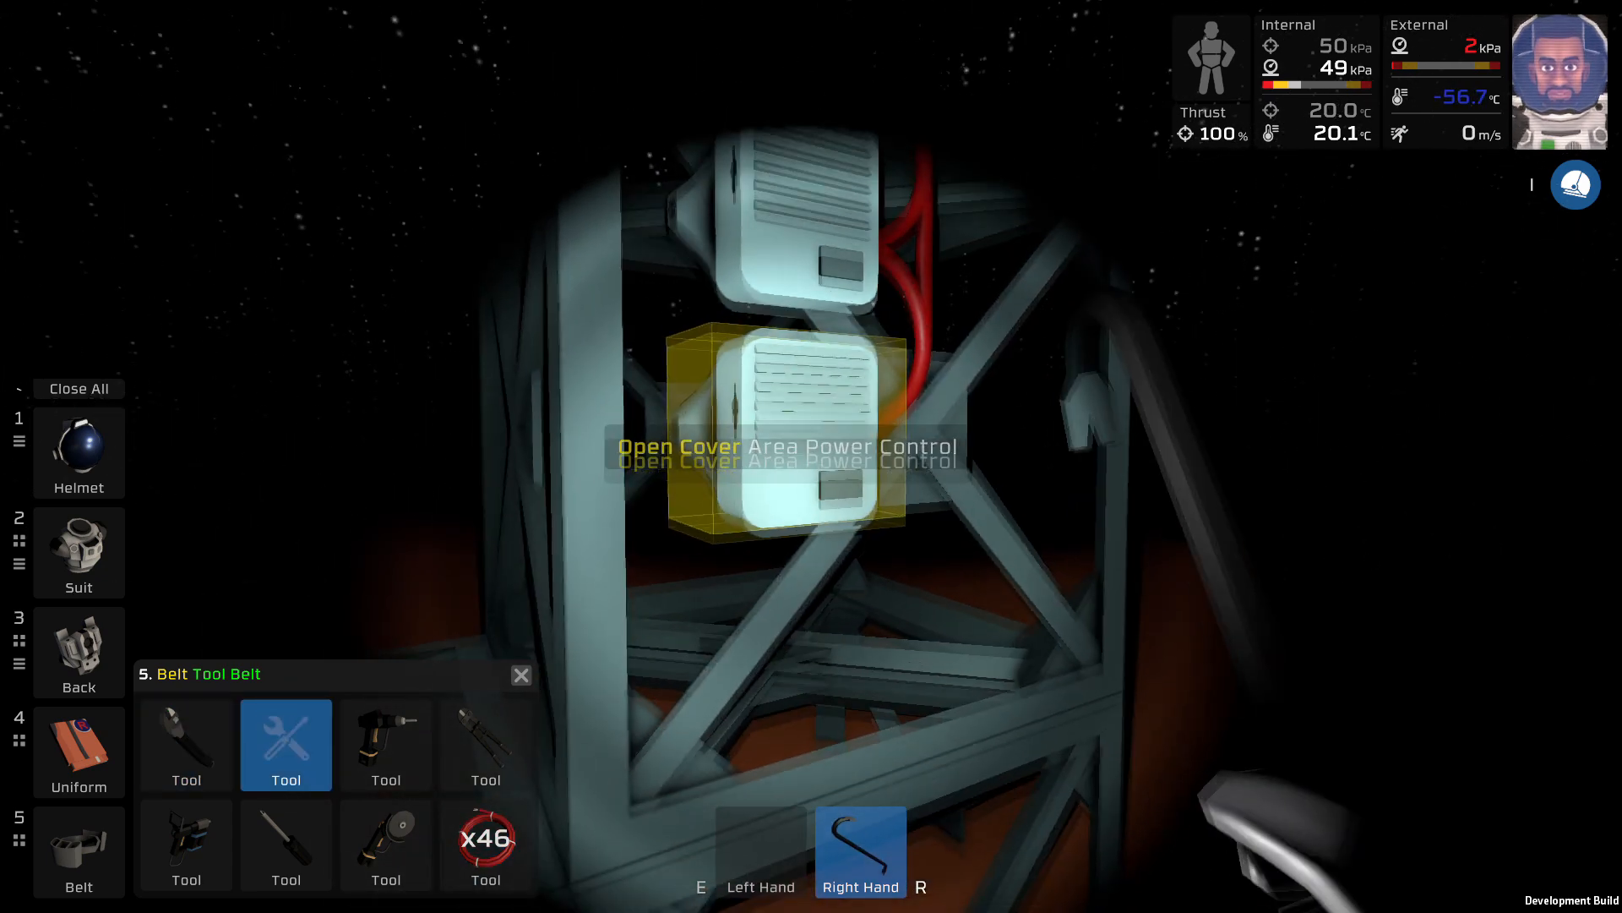
Pry open the lower Area Power Control's cover with the crowbar
click(791, 433)
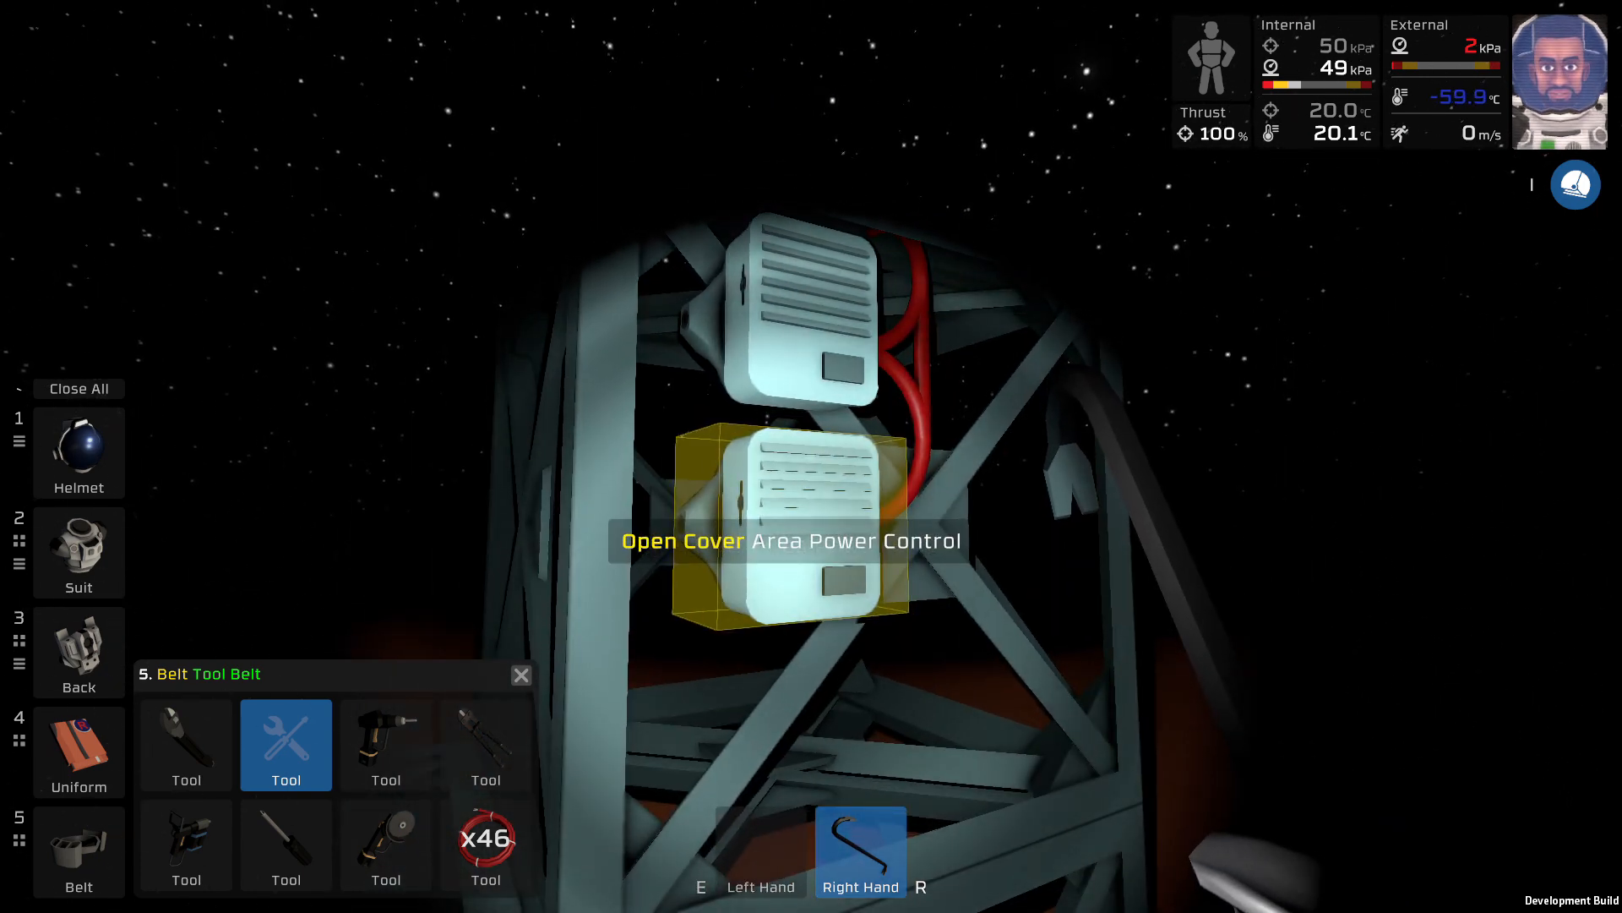
click(788, 527)
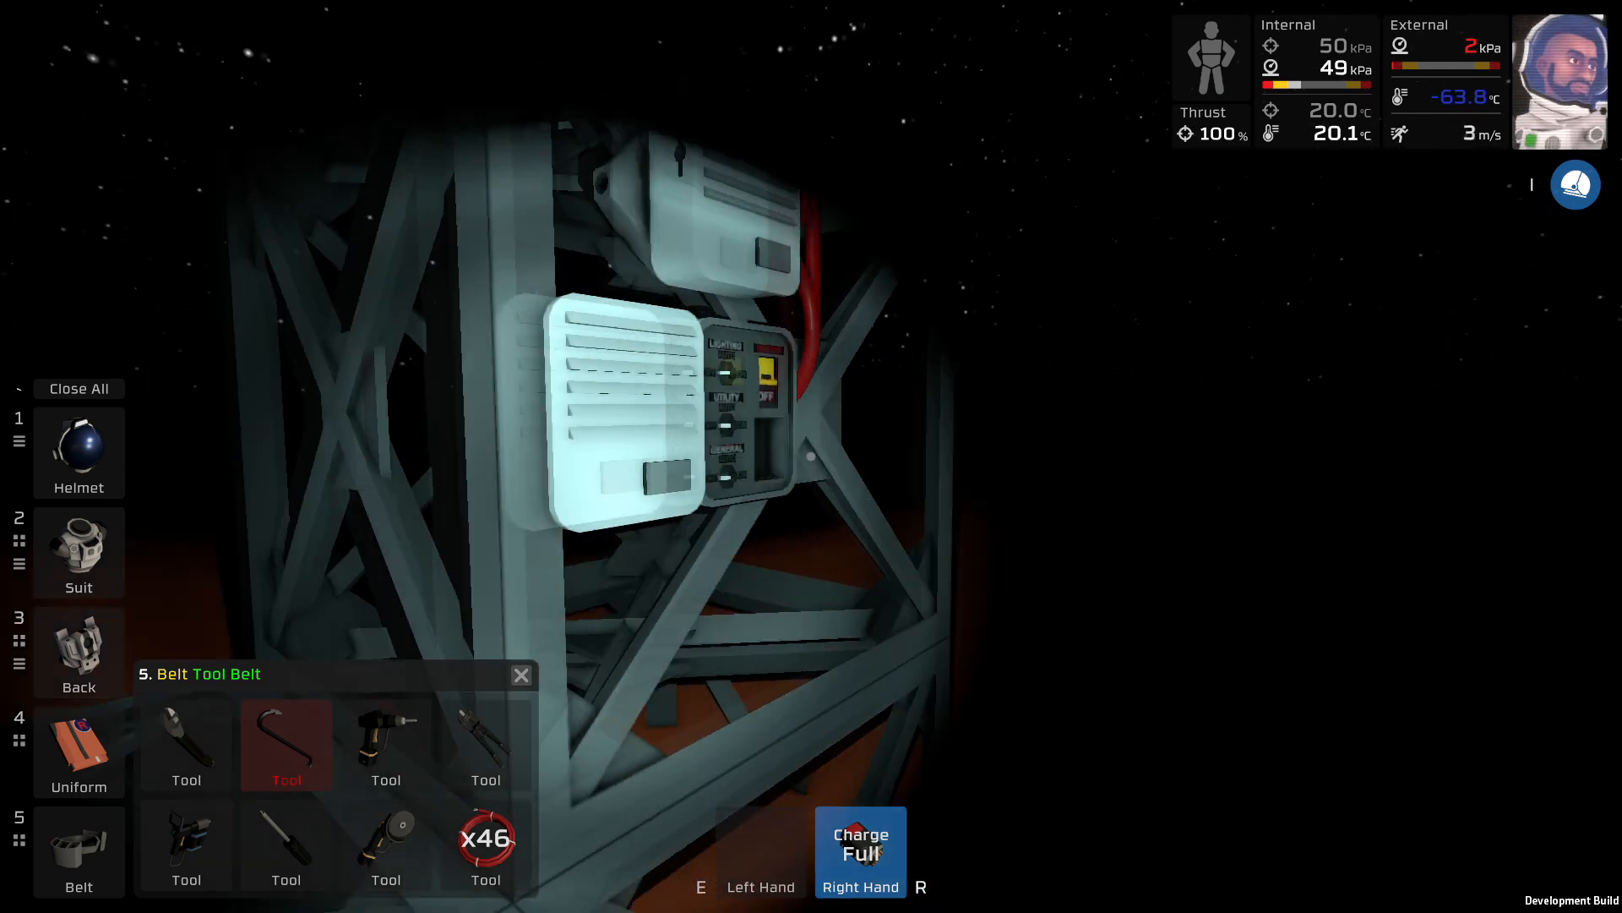
Fit the charged battery into the lower Area Power Control
click(286, 745)
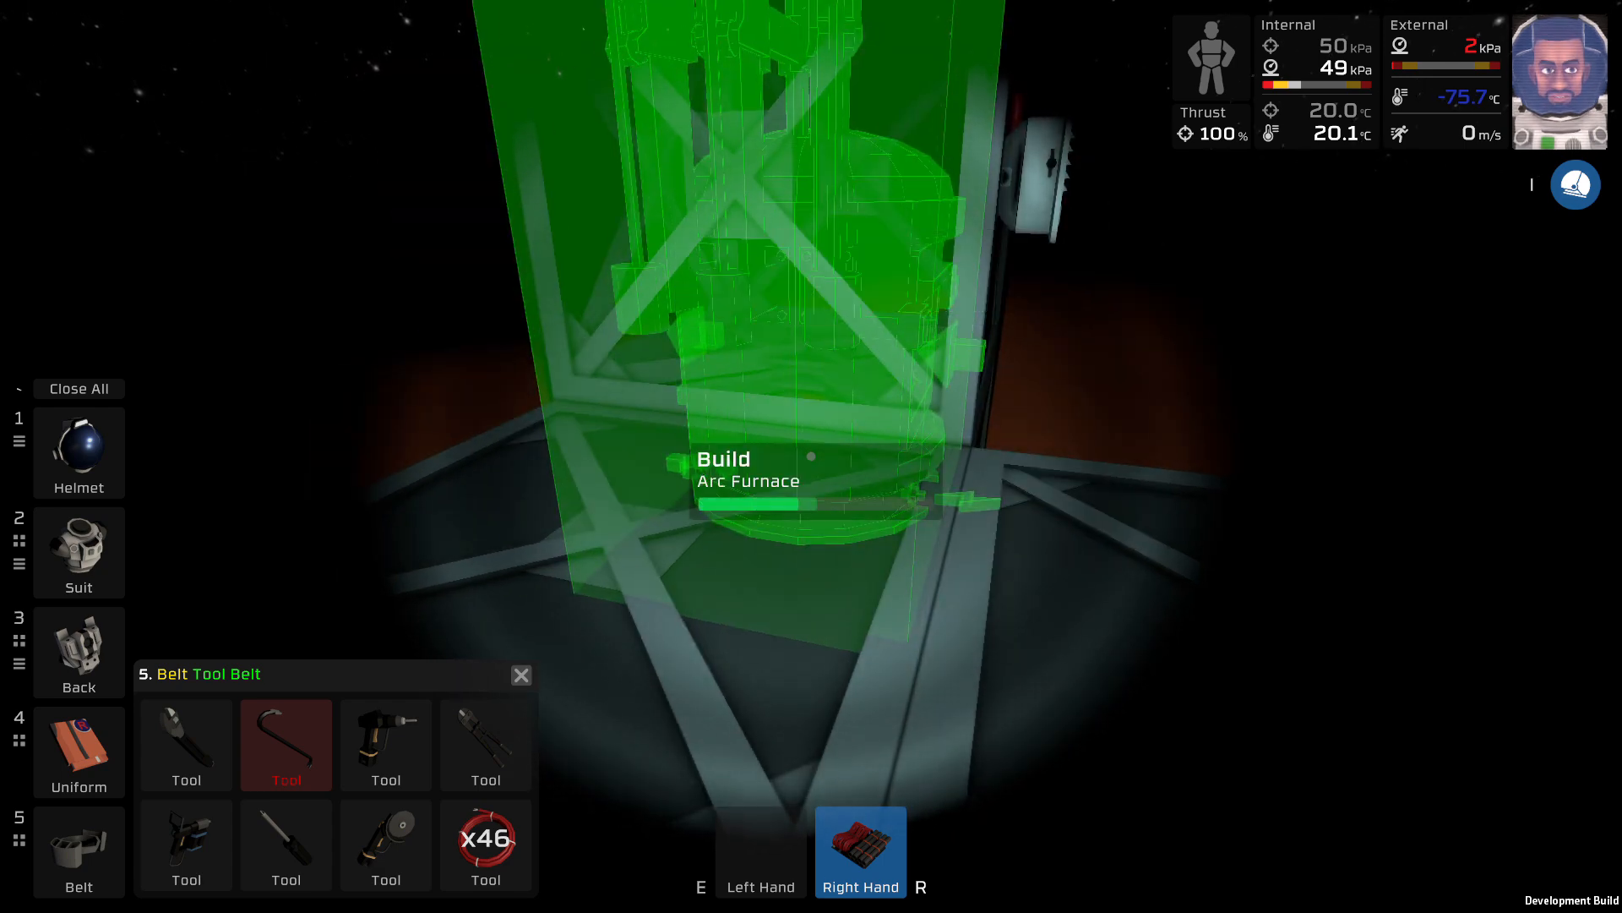
Place the Arc Furnace kit on the frame floor and build it
click(286, 745)
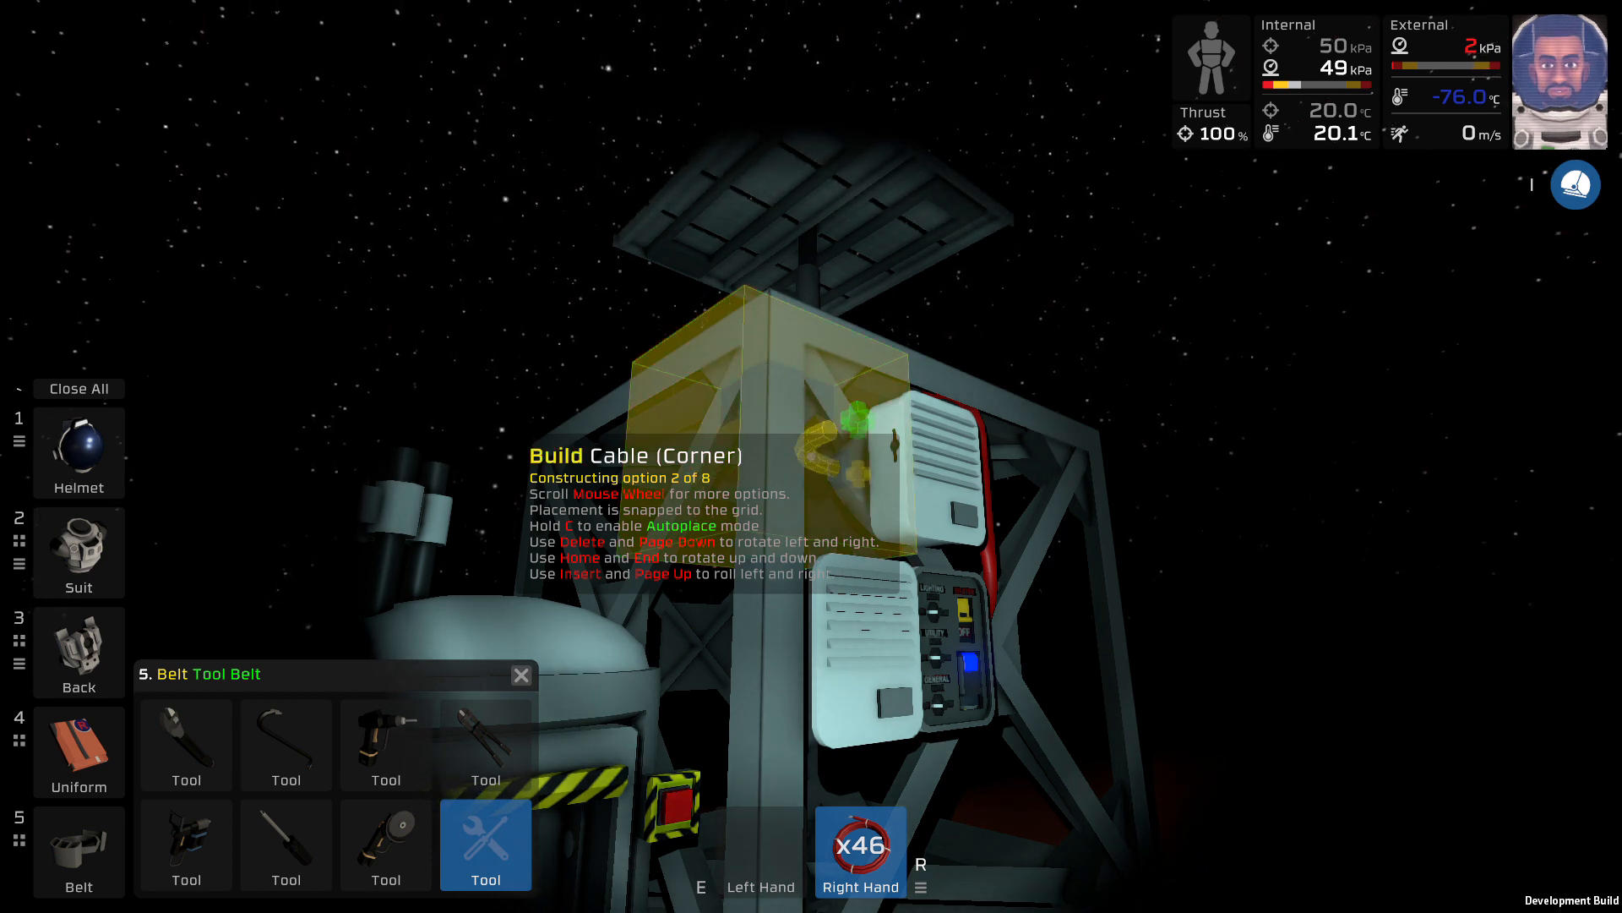
Lay corner and straight cable pieces from the power control down to the machine's base
click(803, 409)
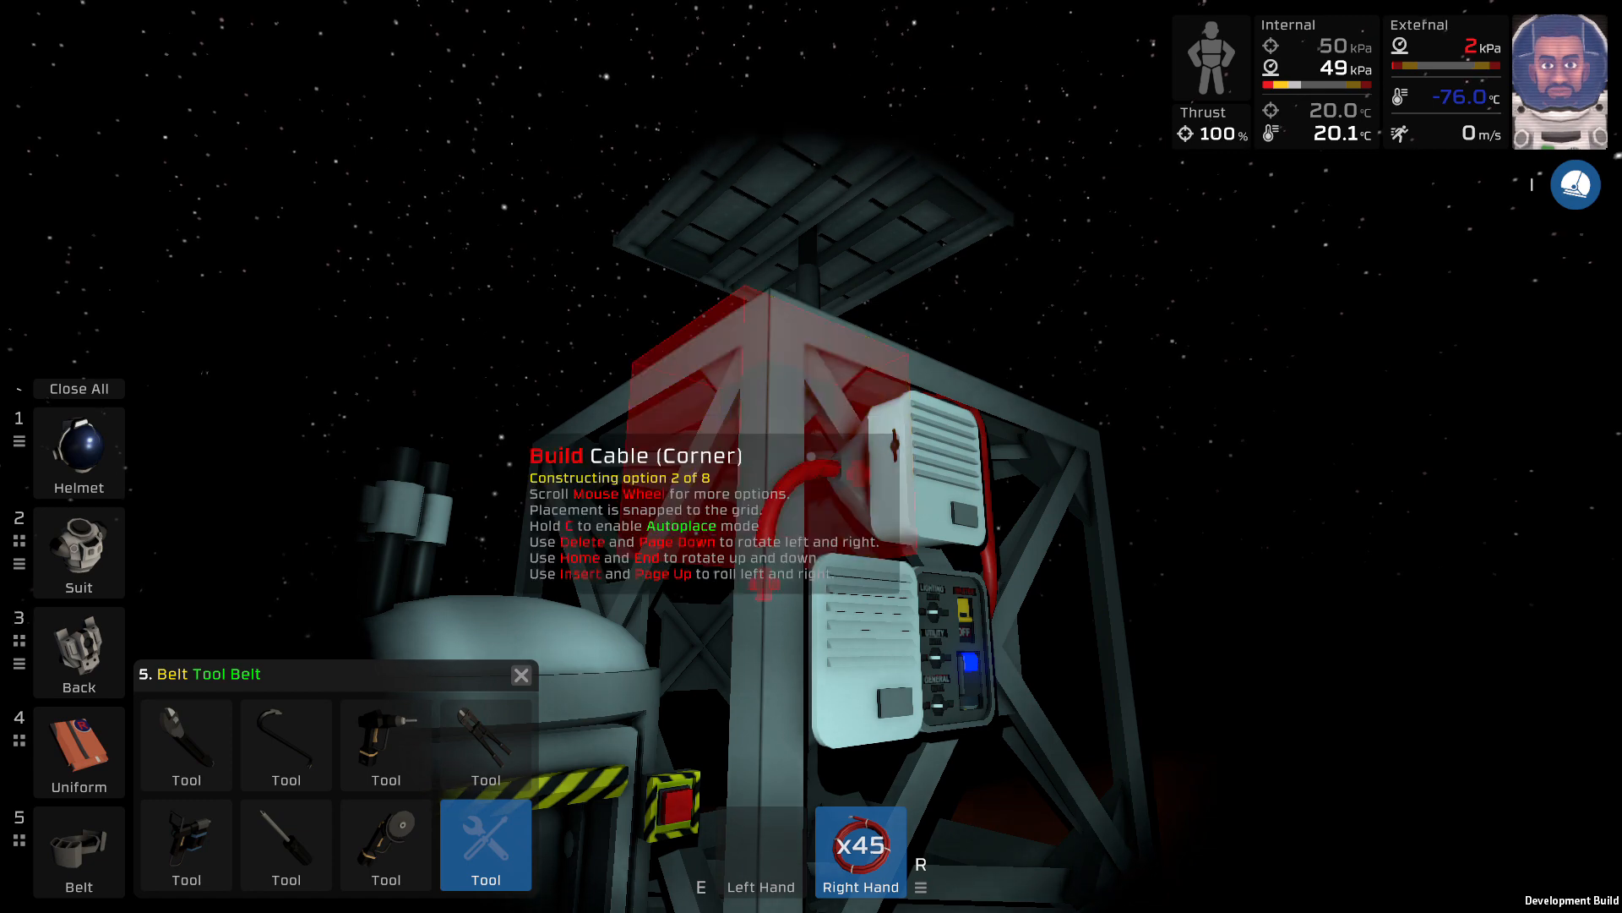
scroll(down, 3)
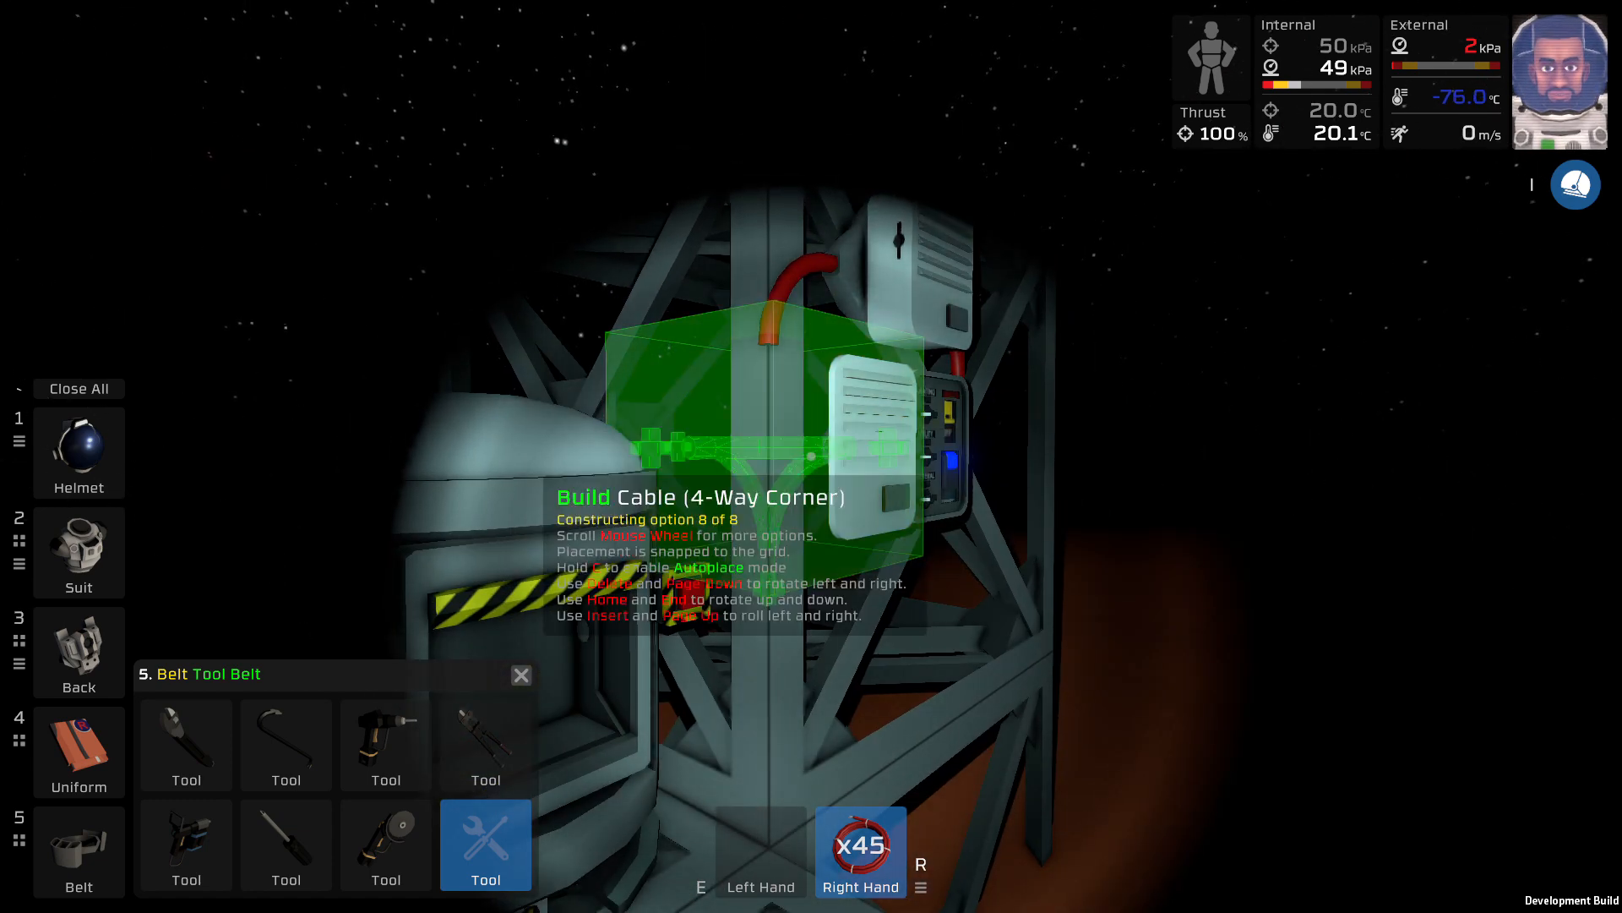
scroll(down, 3)
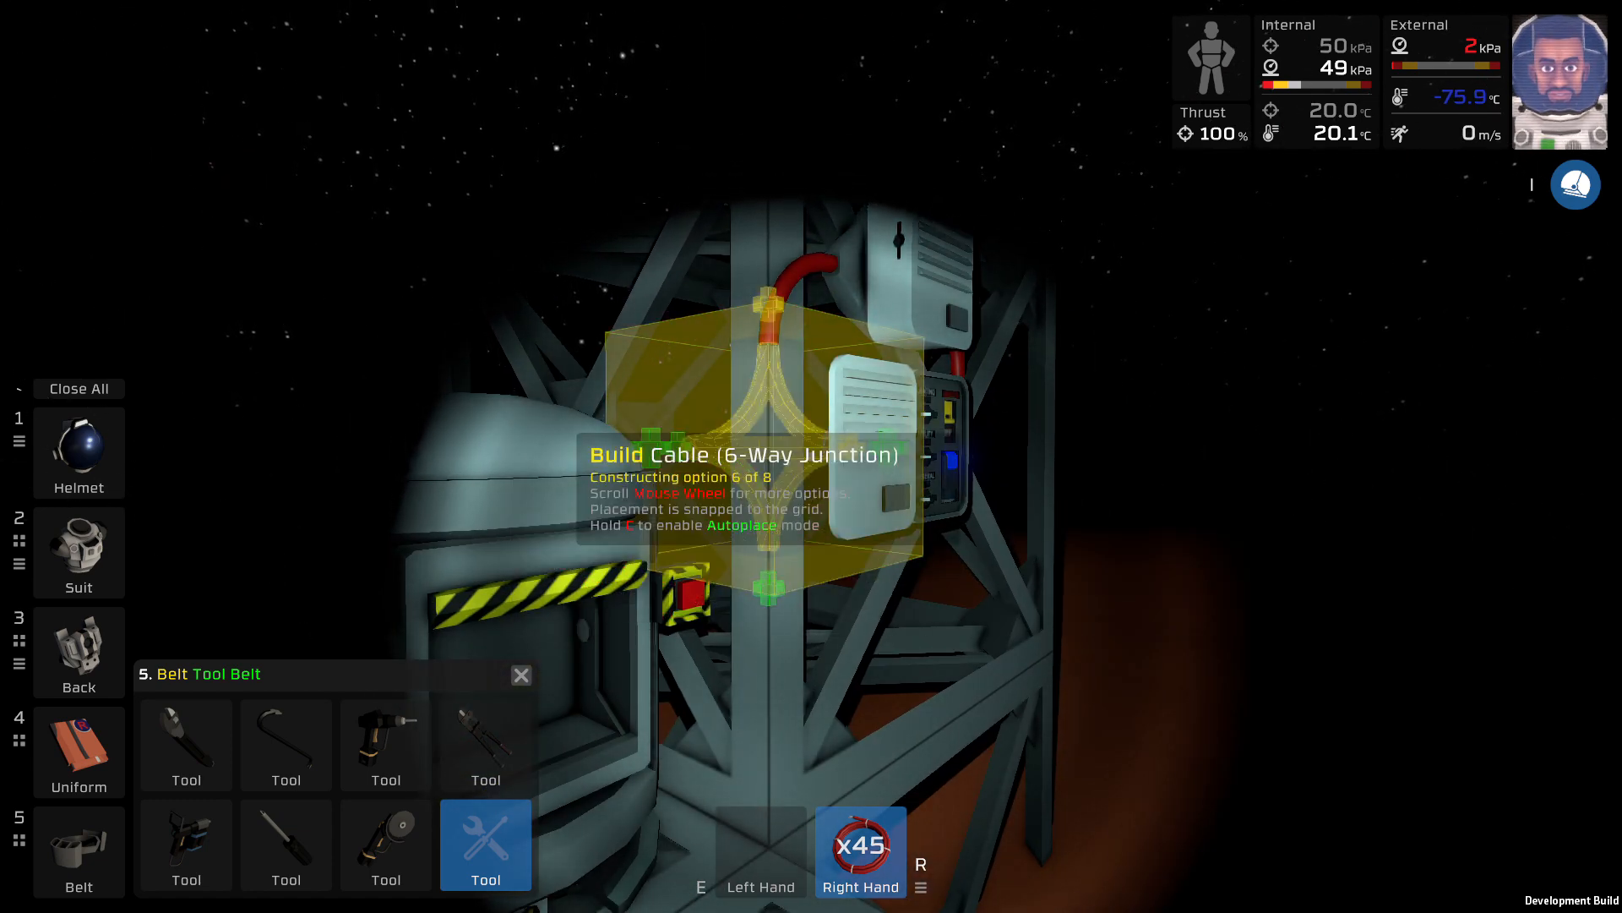
scroll(down, 3)
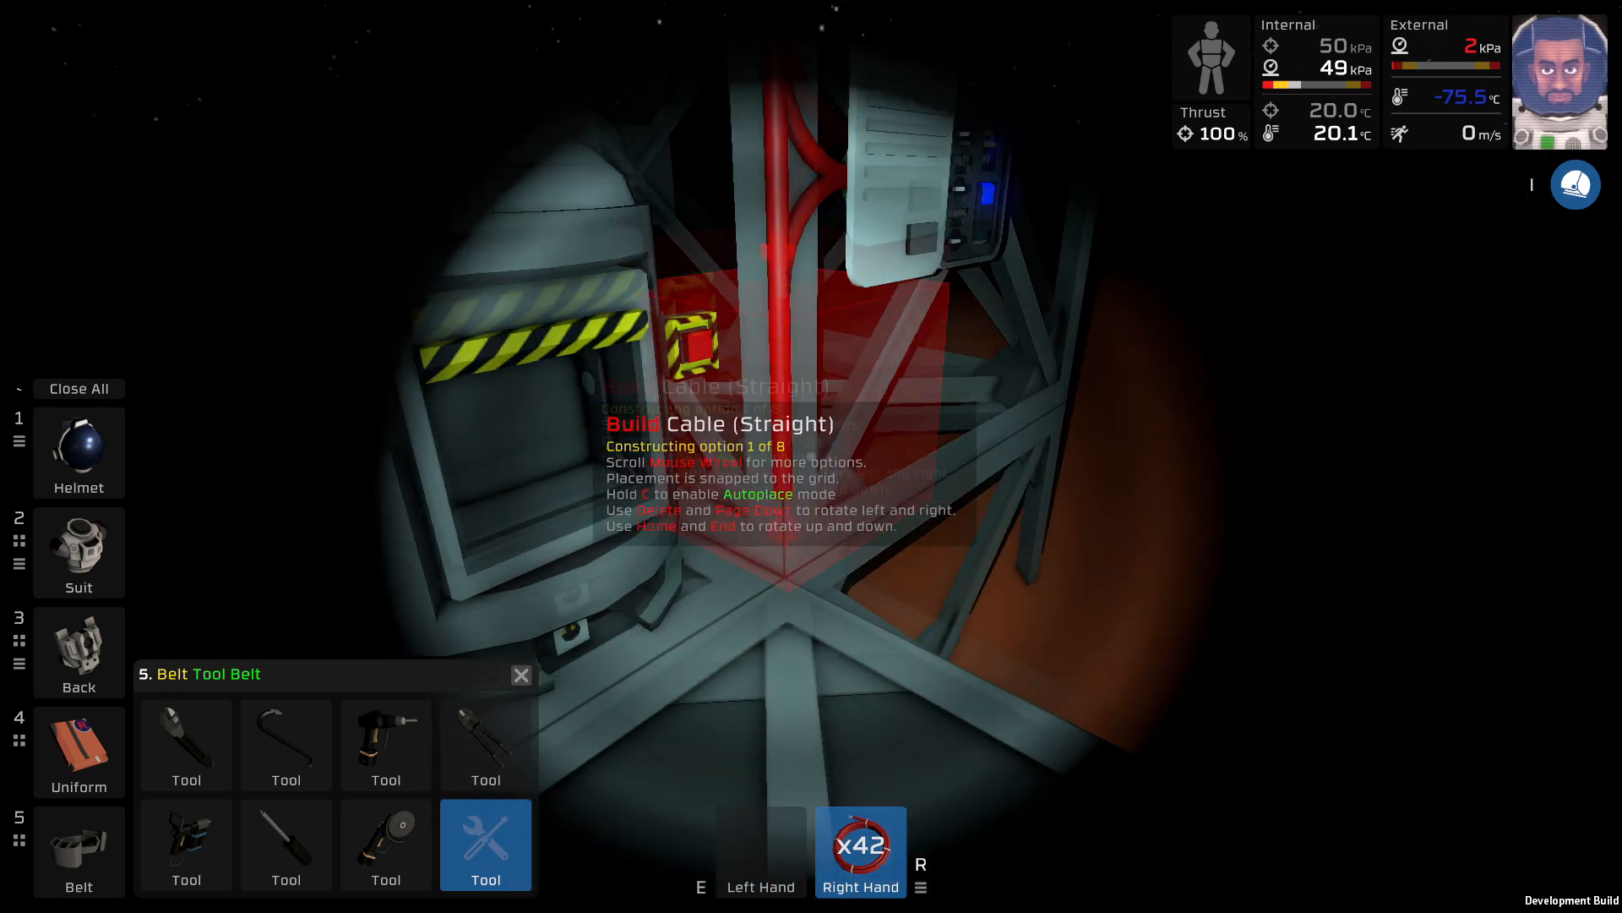
scroll(down, 3)
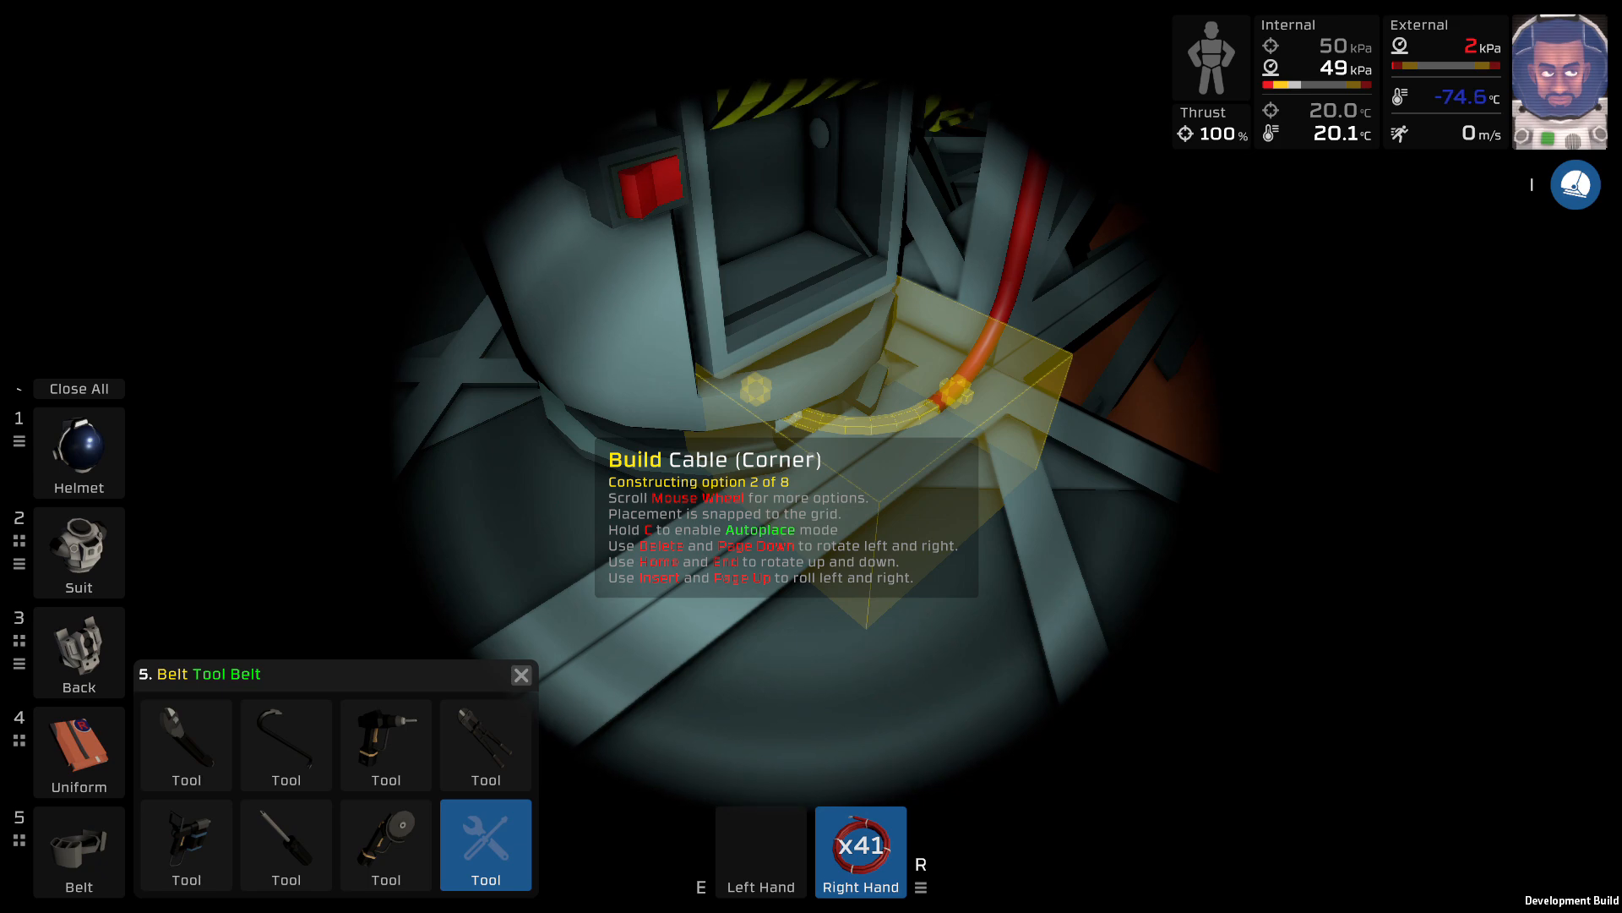
click(946, 397)
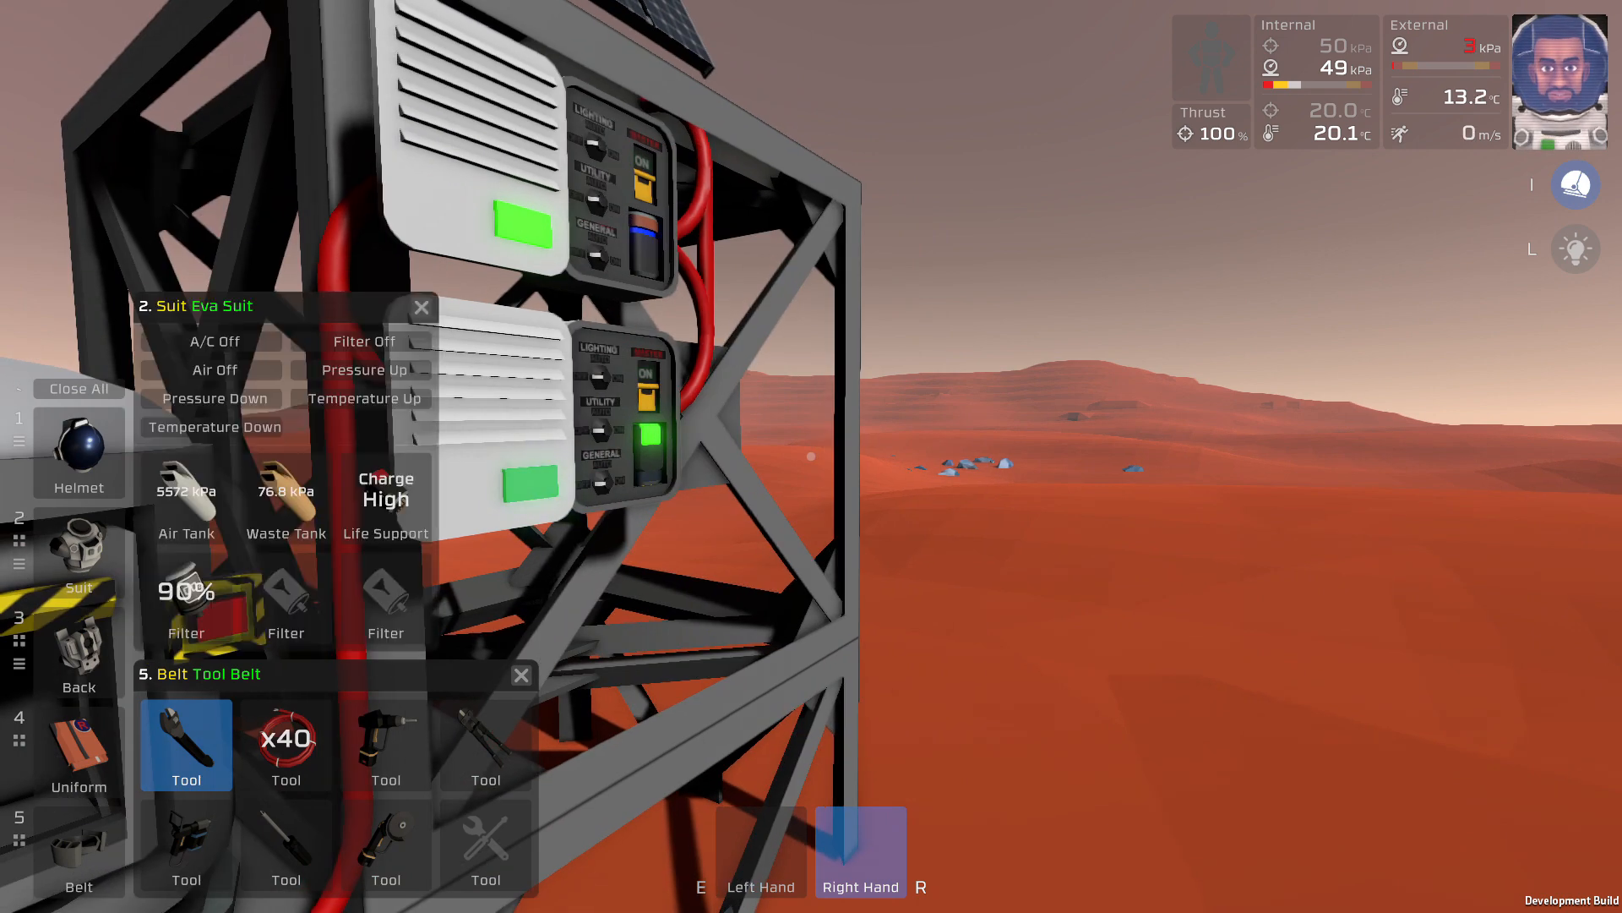
Swap the wrench for the screwdriver from the tool belt
click(214, 369)
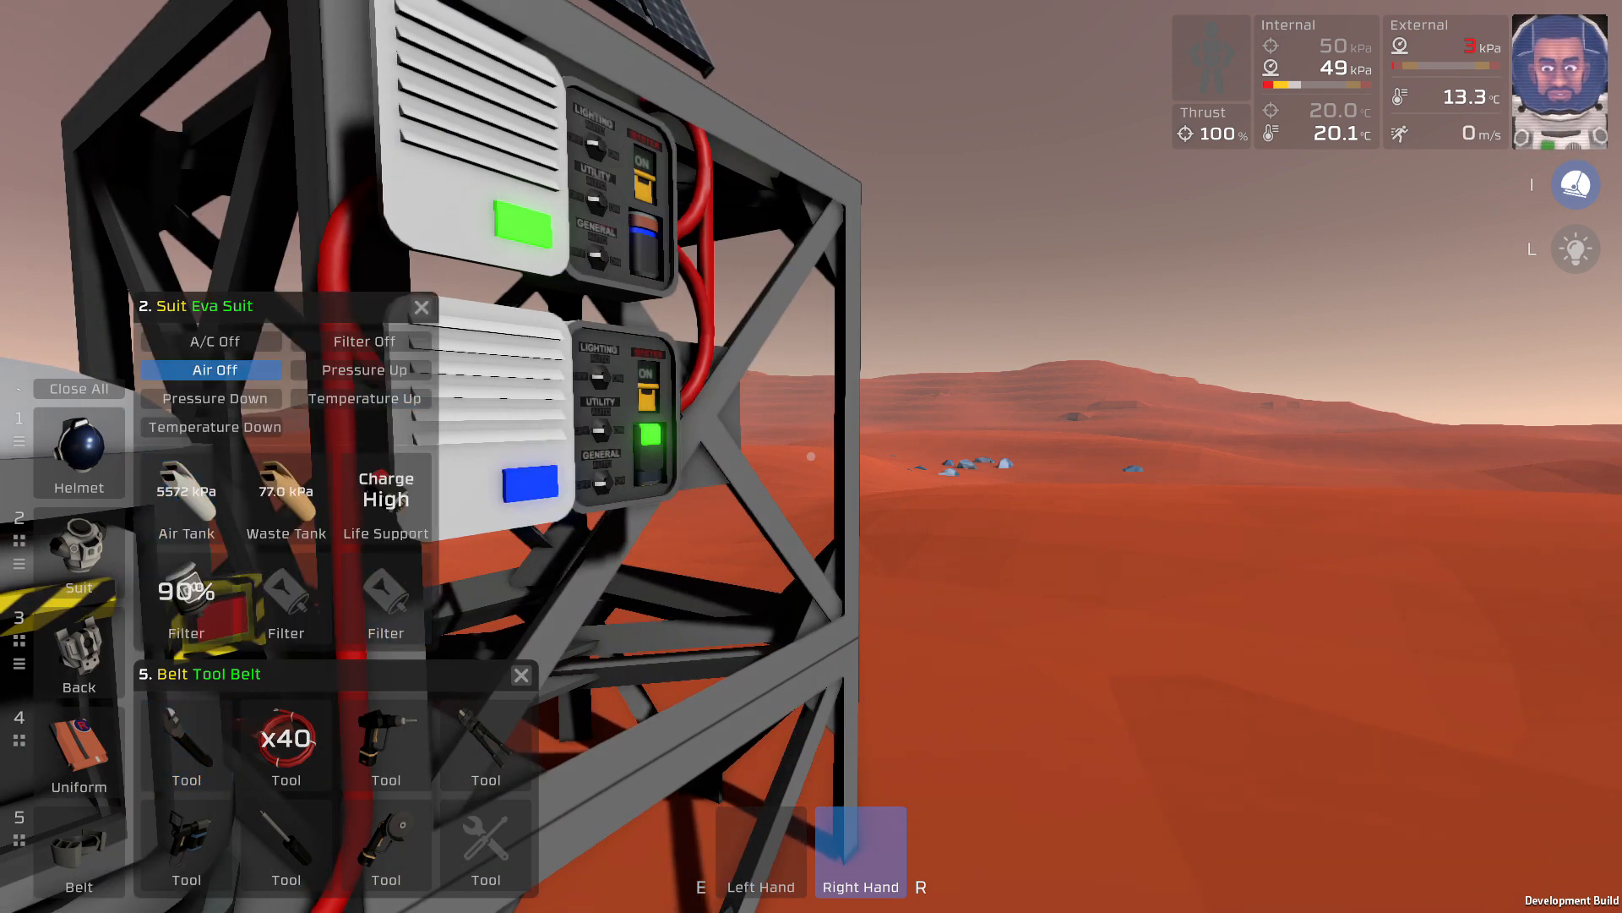
click(286, 845)
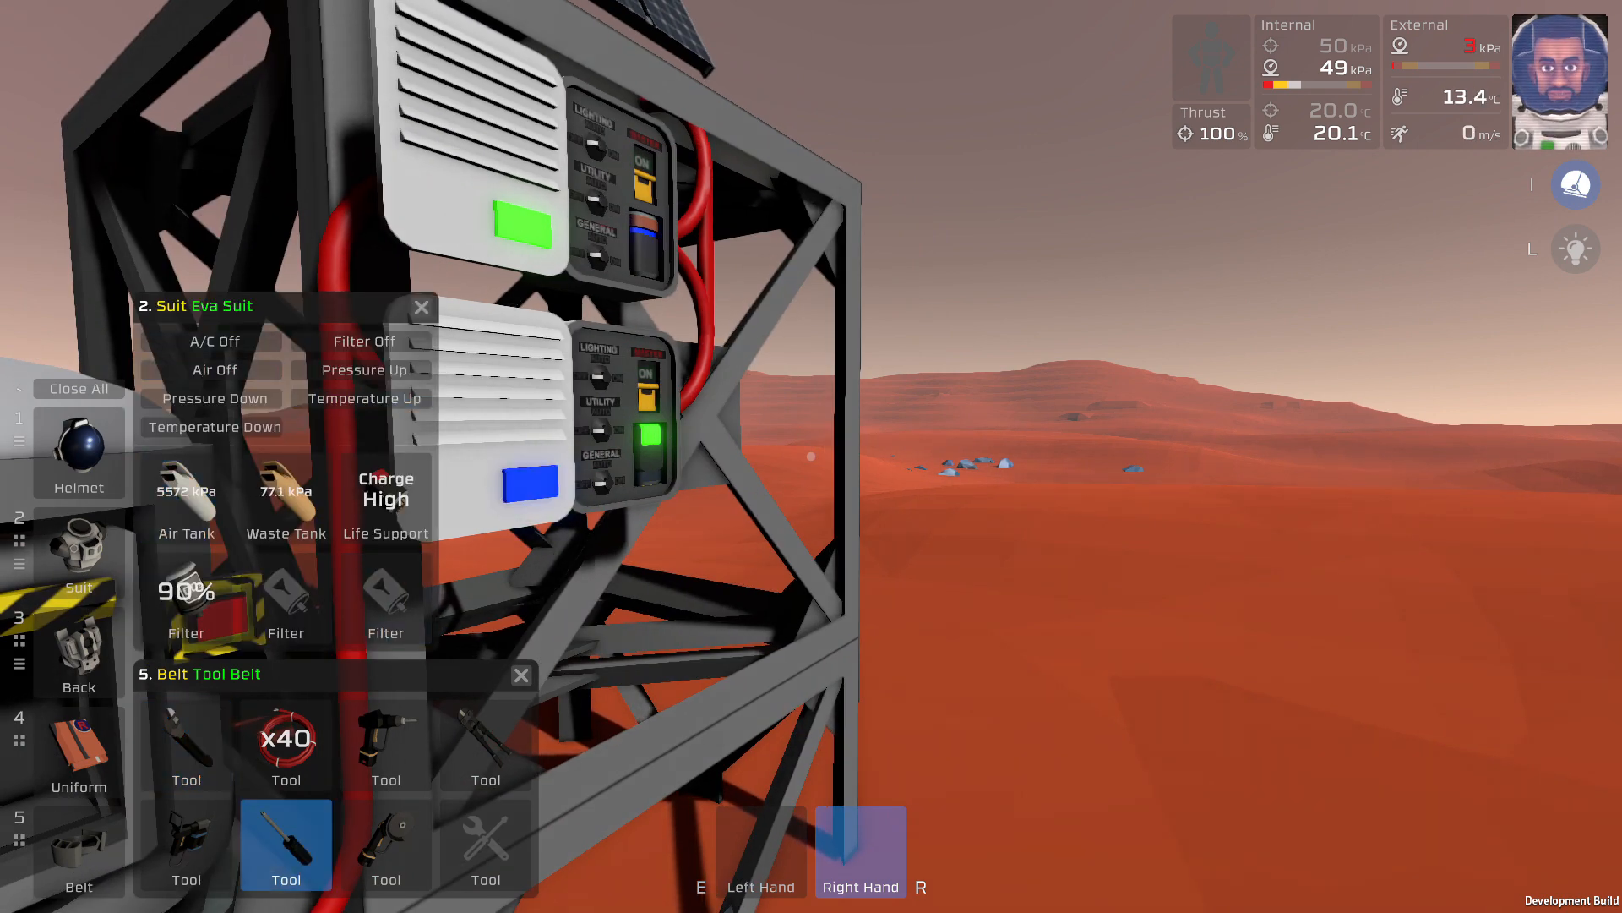
click(522, 675)
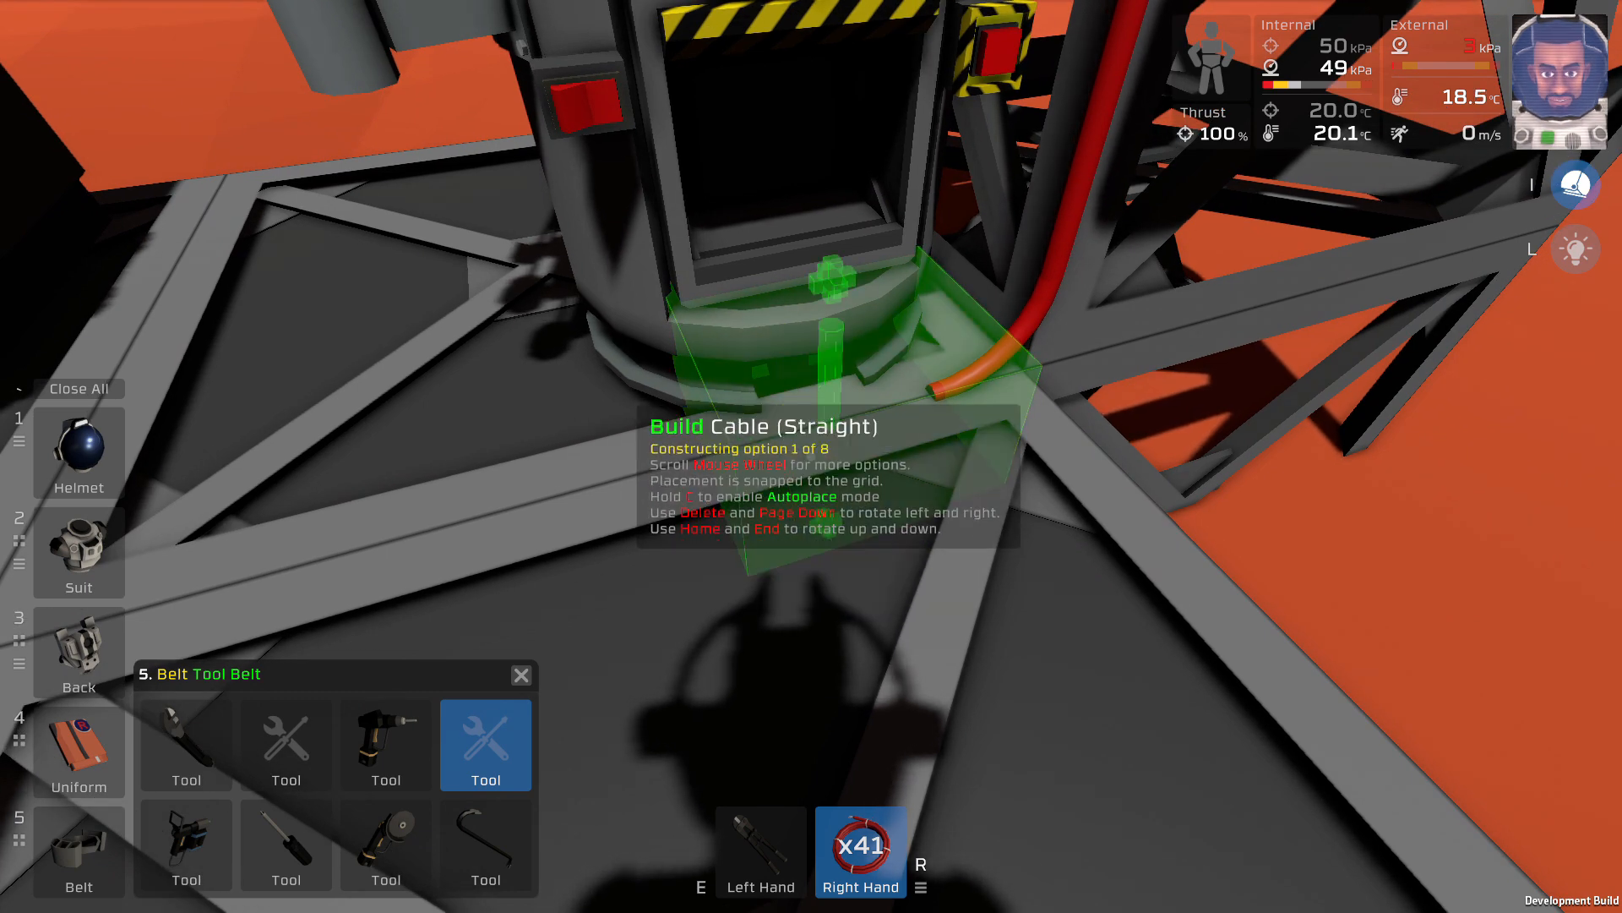
Place a cable junction linking the red cable down the frame to the Arc Furnace base
scroll(down, 3)
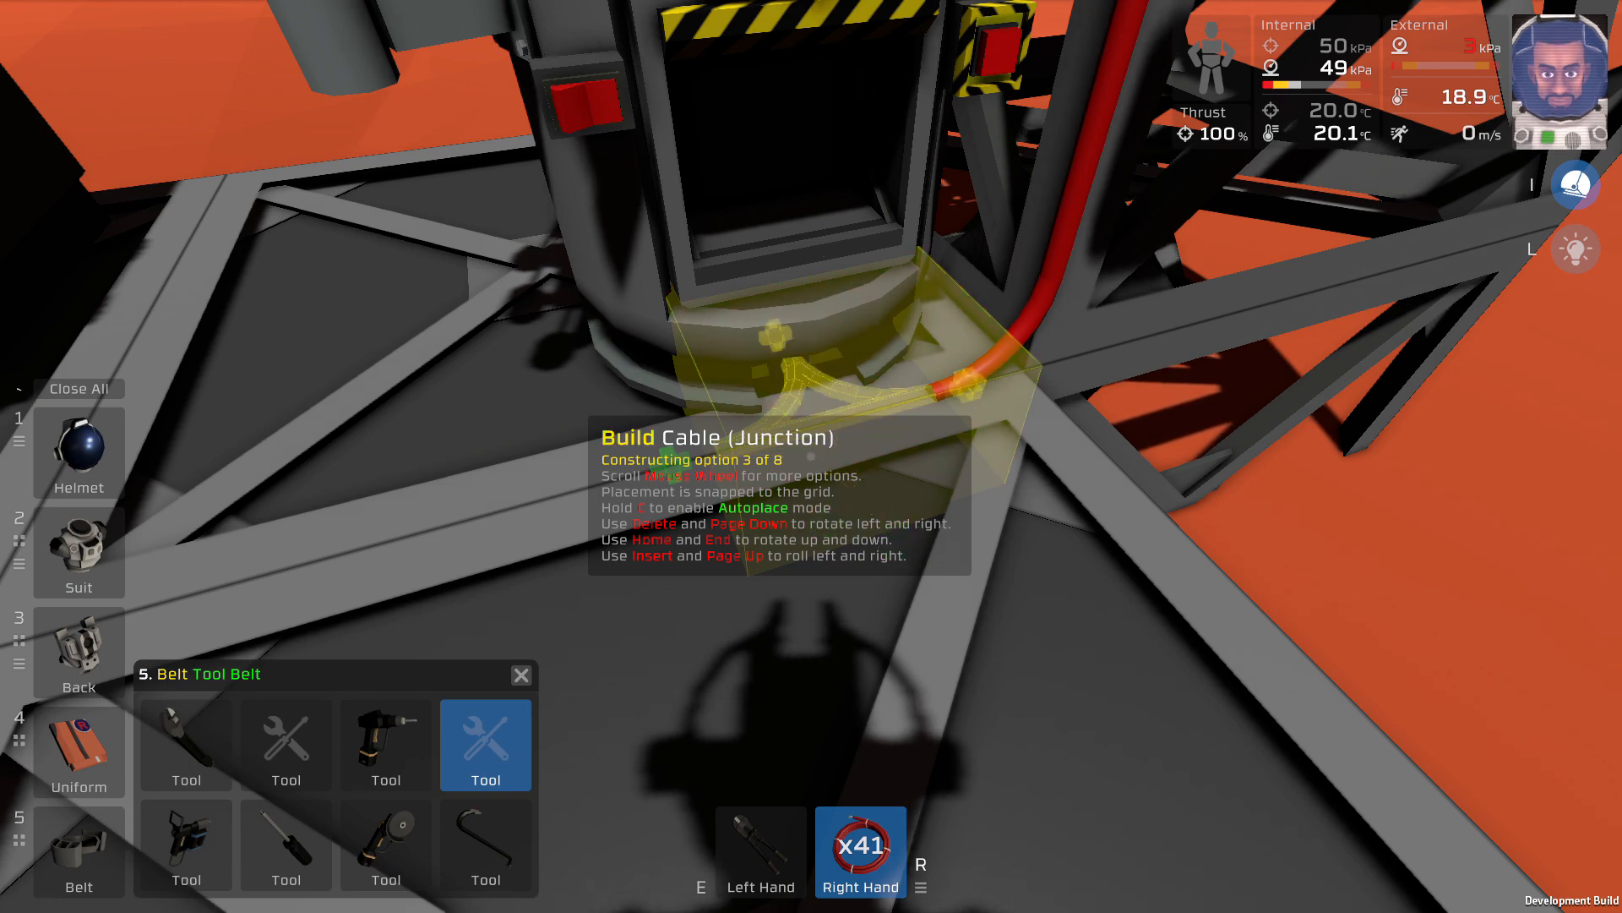
click(782, 339)
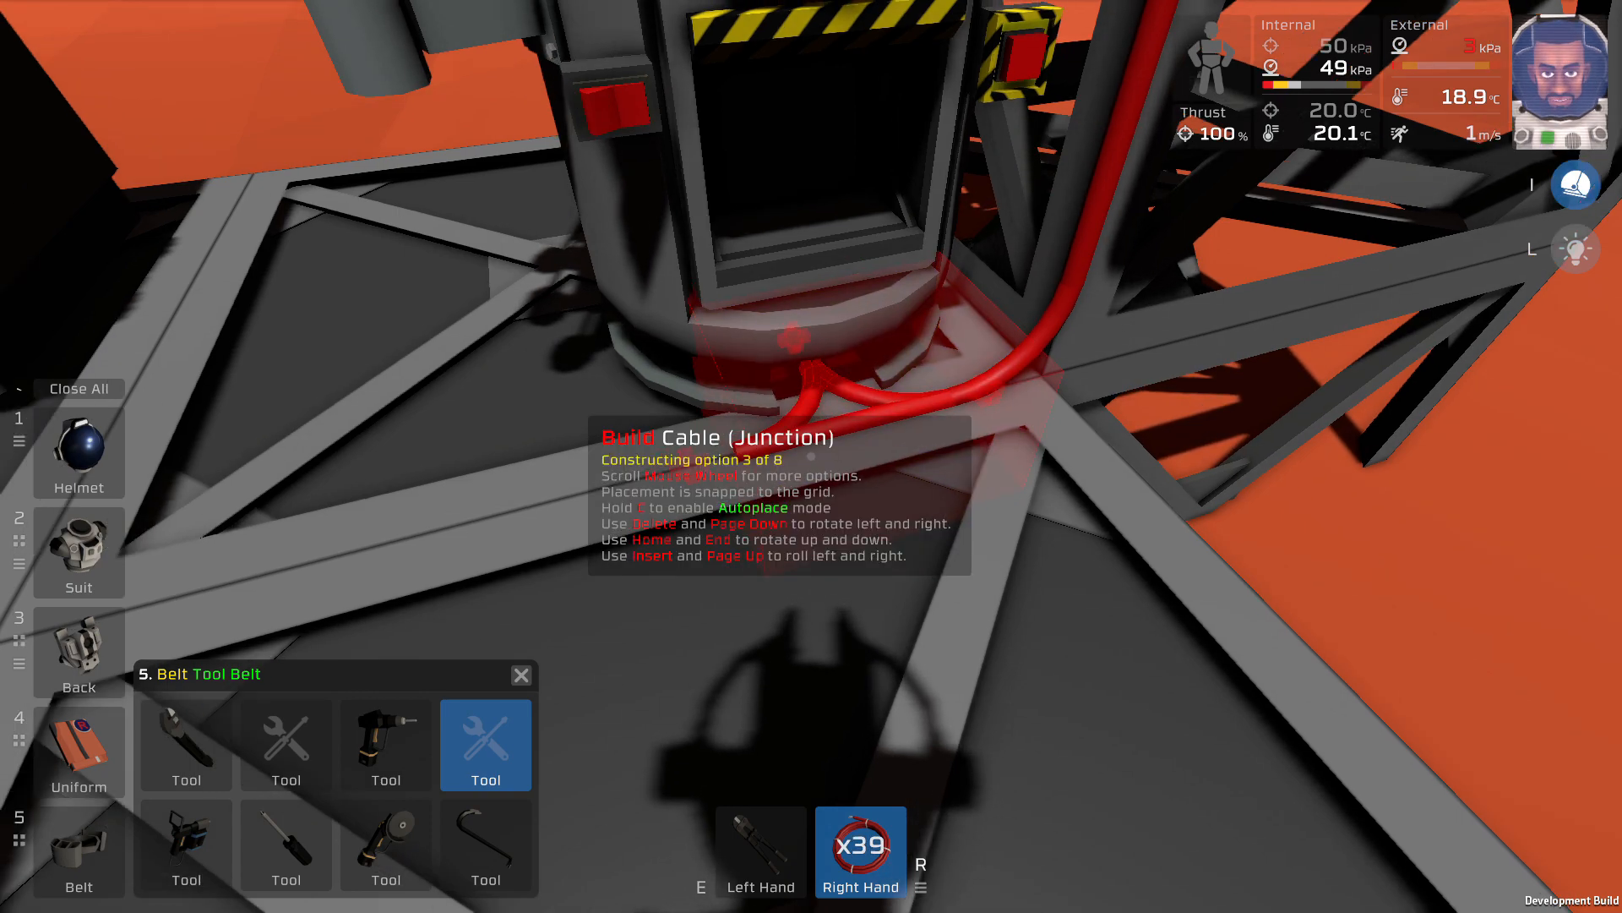